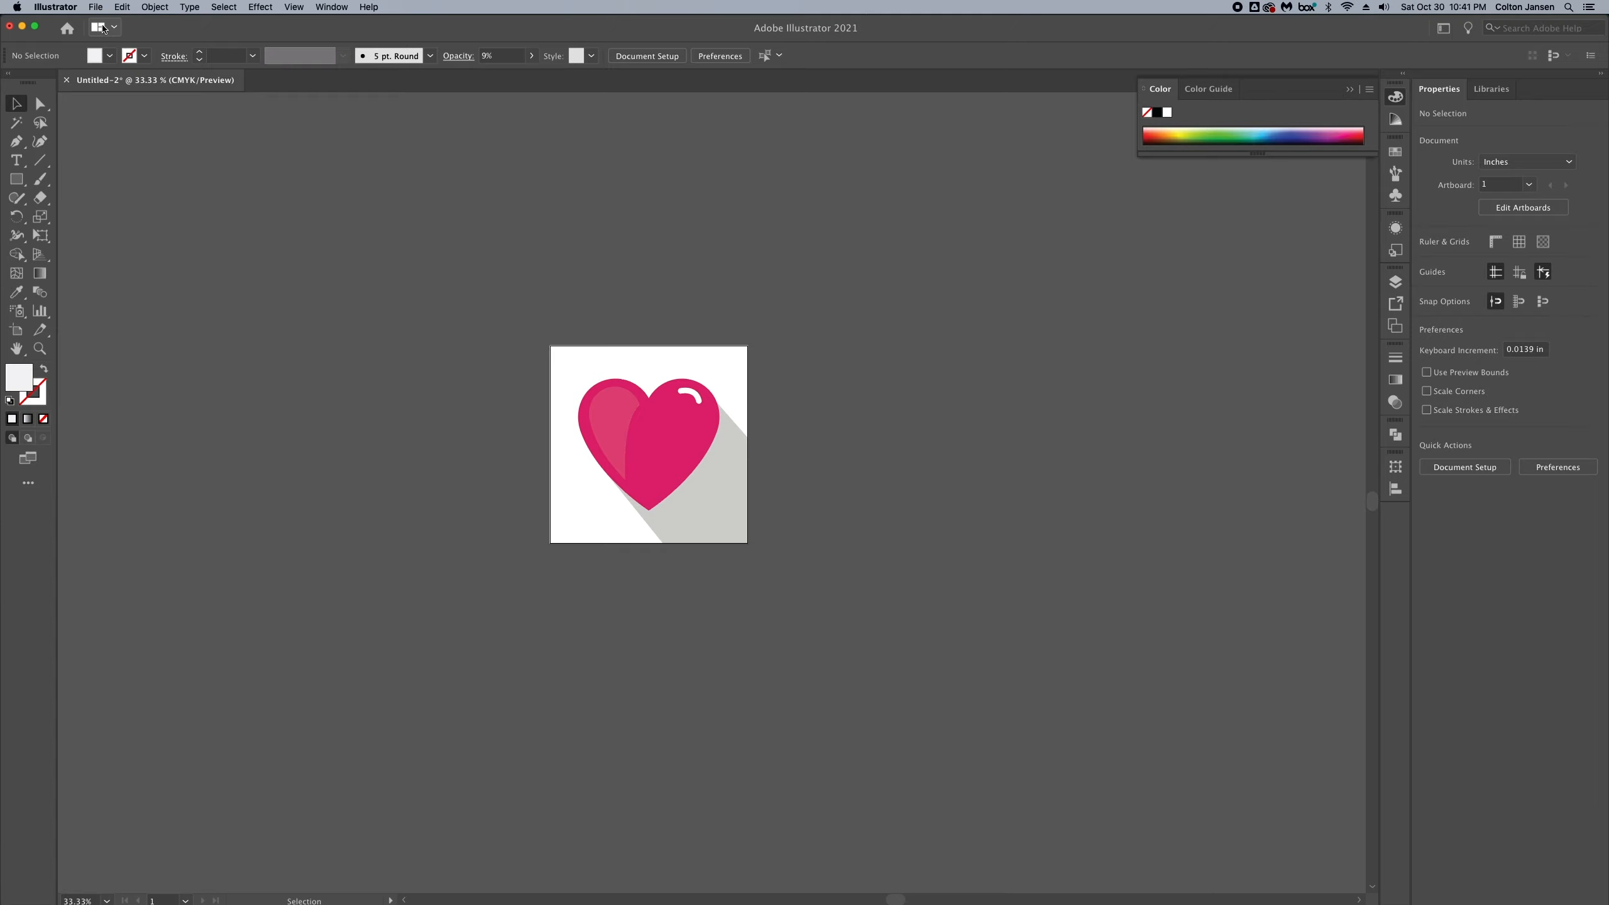
Step: Start a new document from the File menu with the 11 × 11 in preset
click(96, 8)
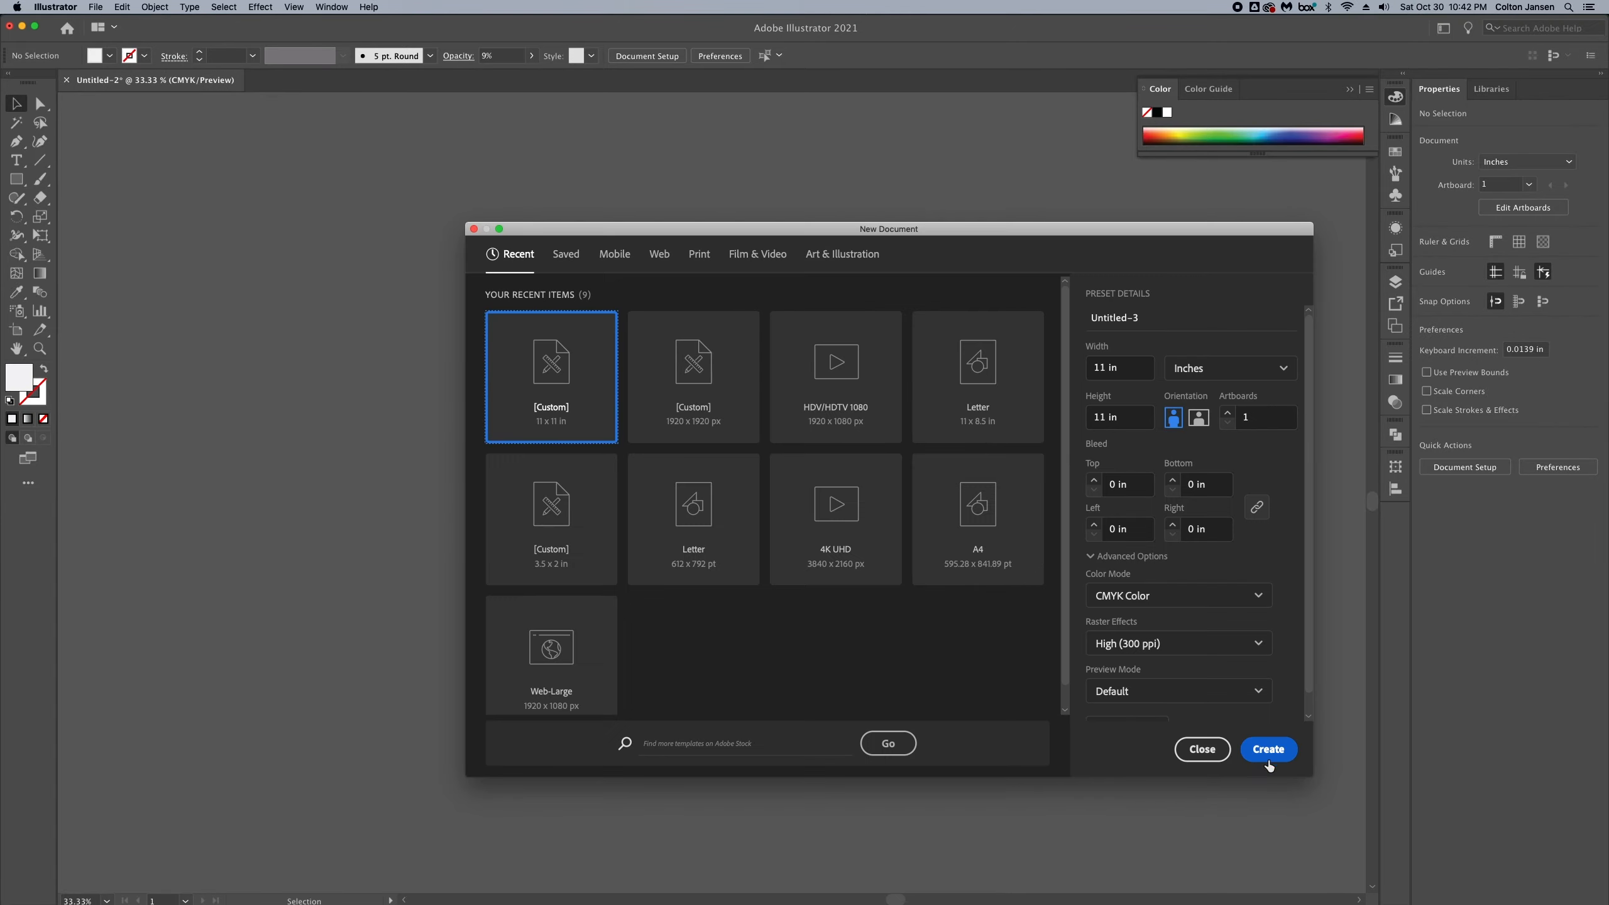
Step: Create the 11 × 11 in document and place an exact 4 × 4 in circle
click(1267, 749)
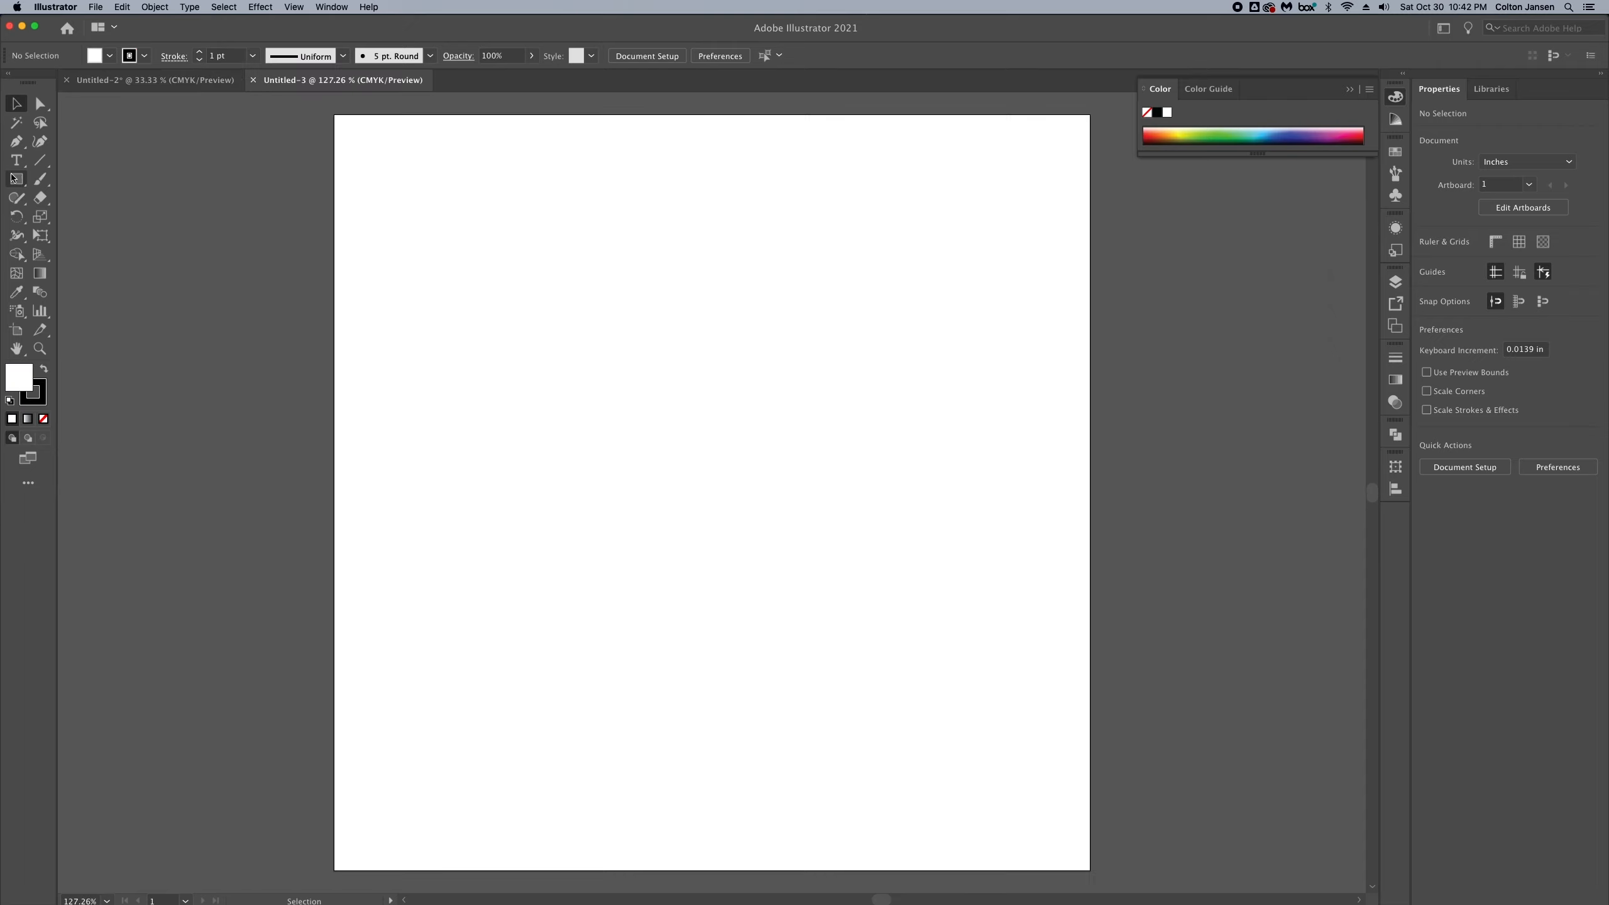
click(614, 327)
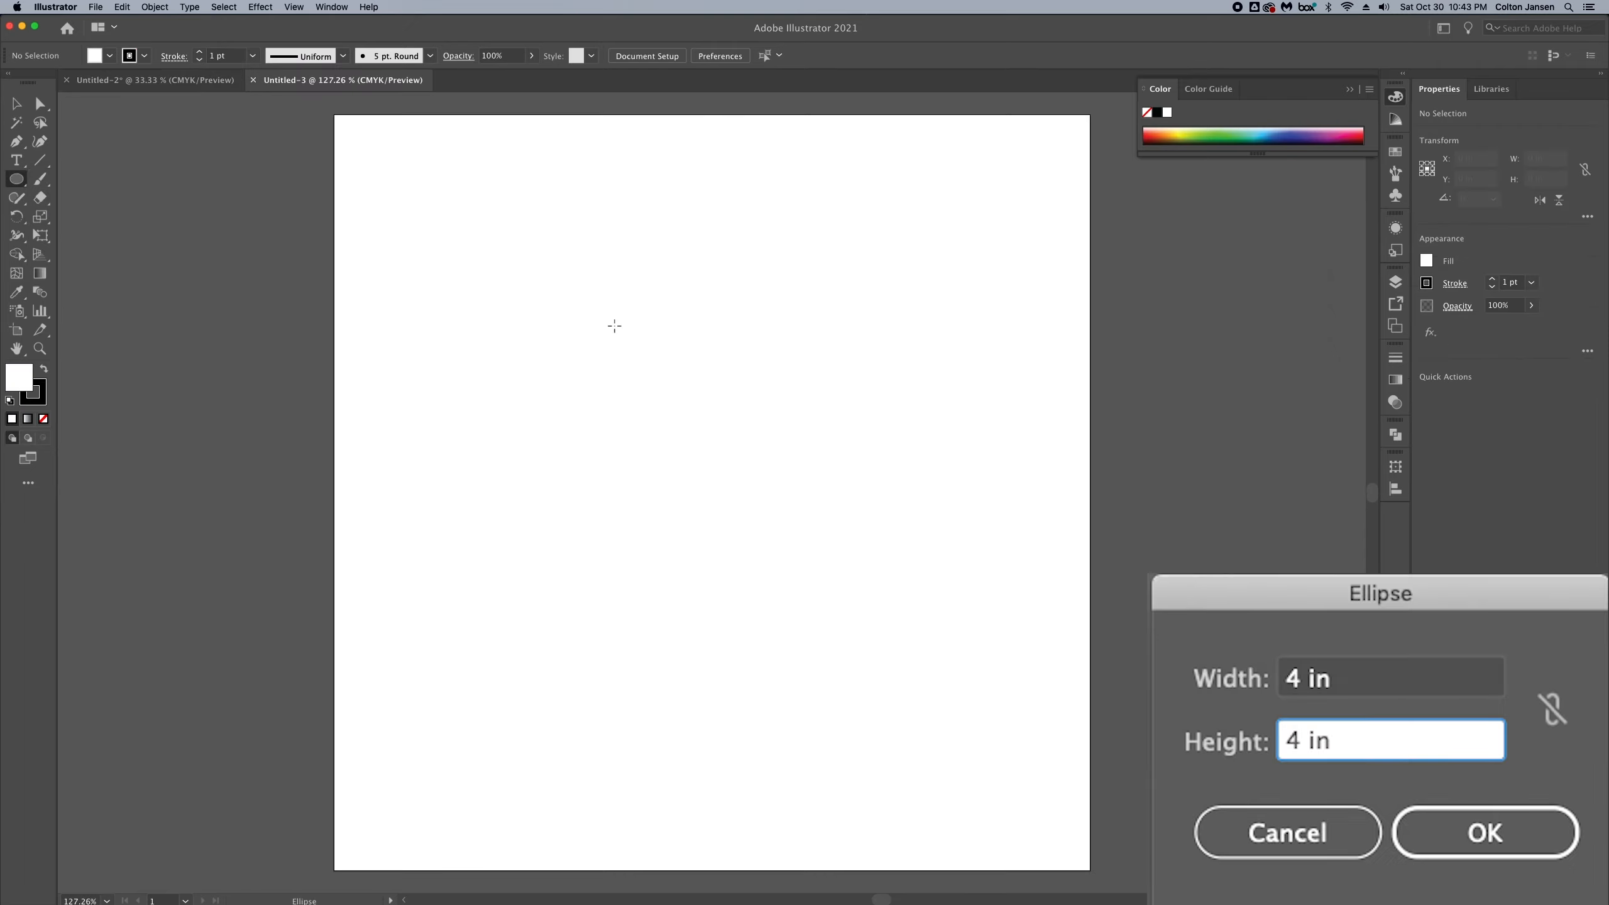
click(1483, 833)
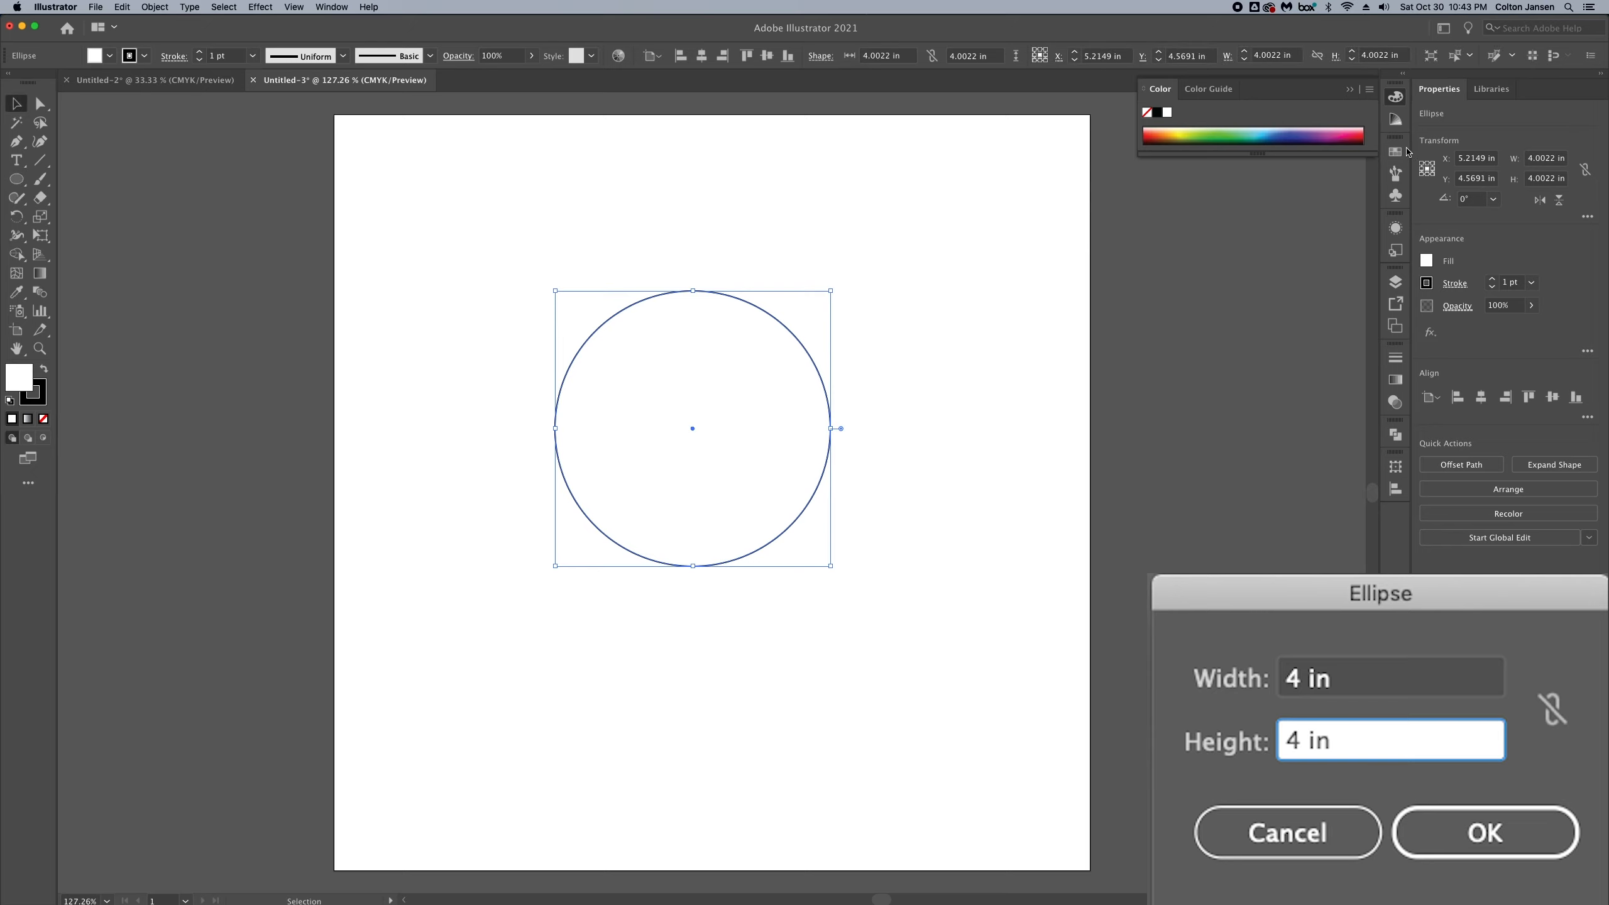
Step: Fill the circle pink with no stroke and sharpen its top anchor into a point
click(1208, 192)
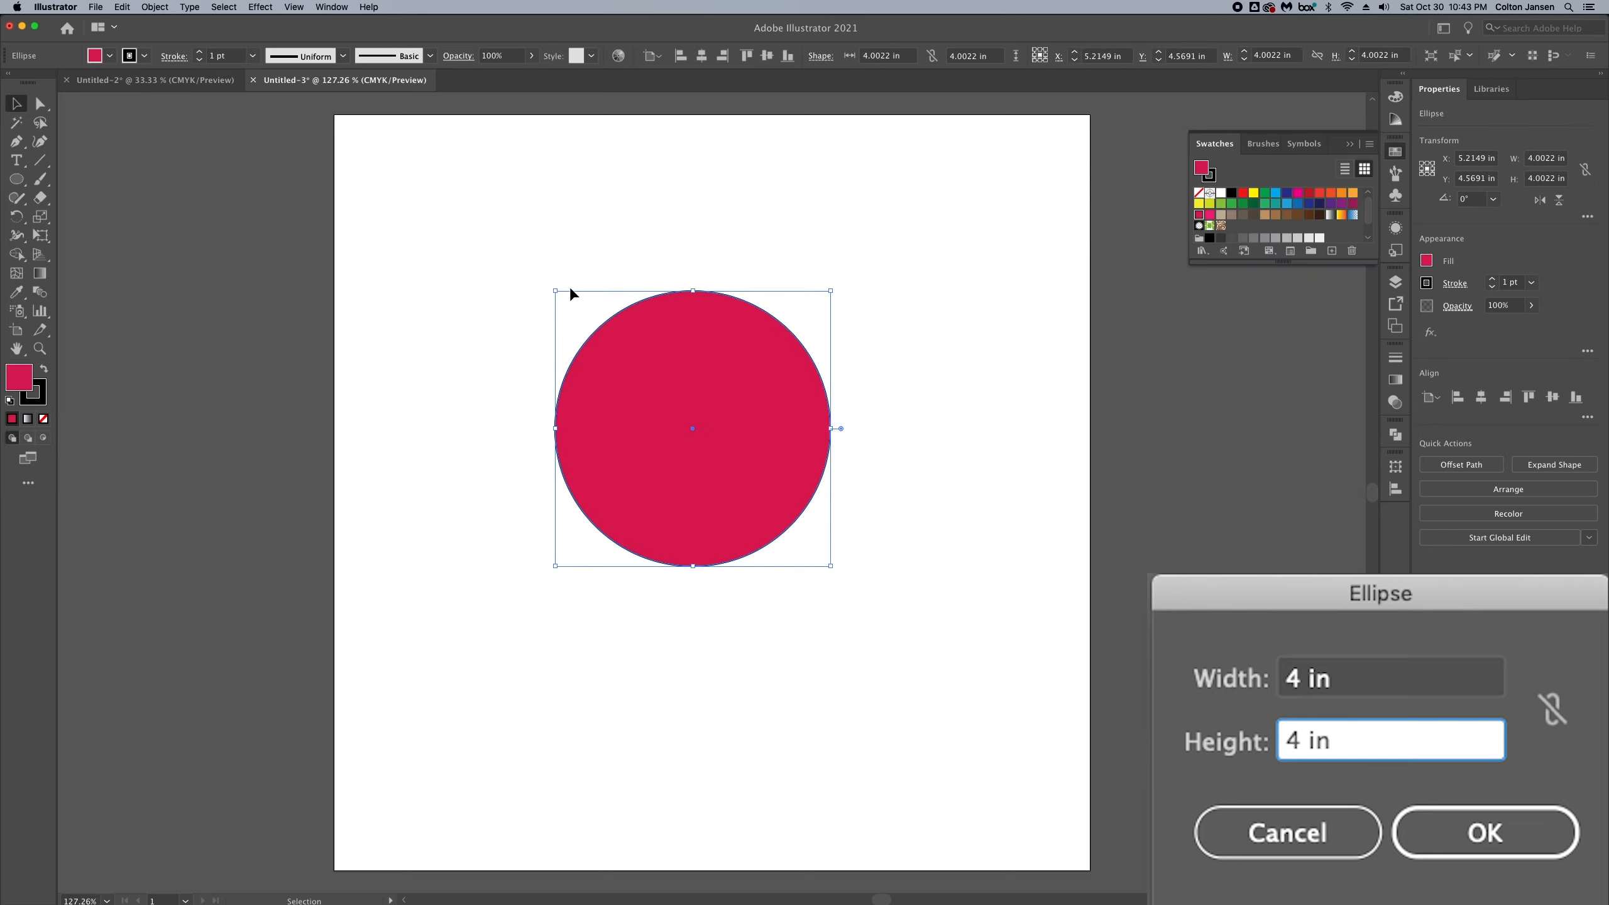
click(1484, 833)
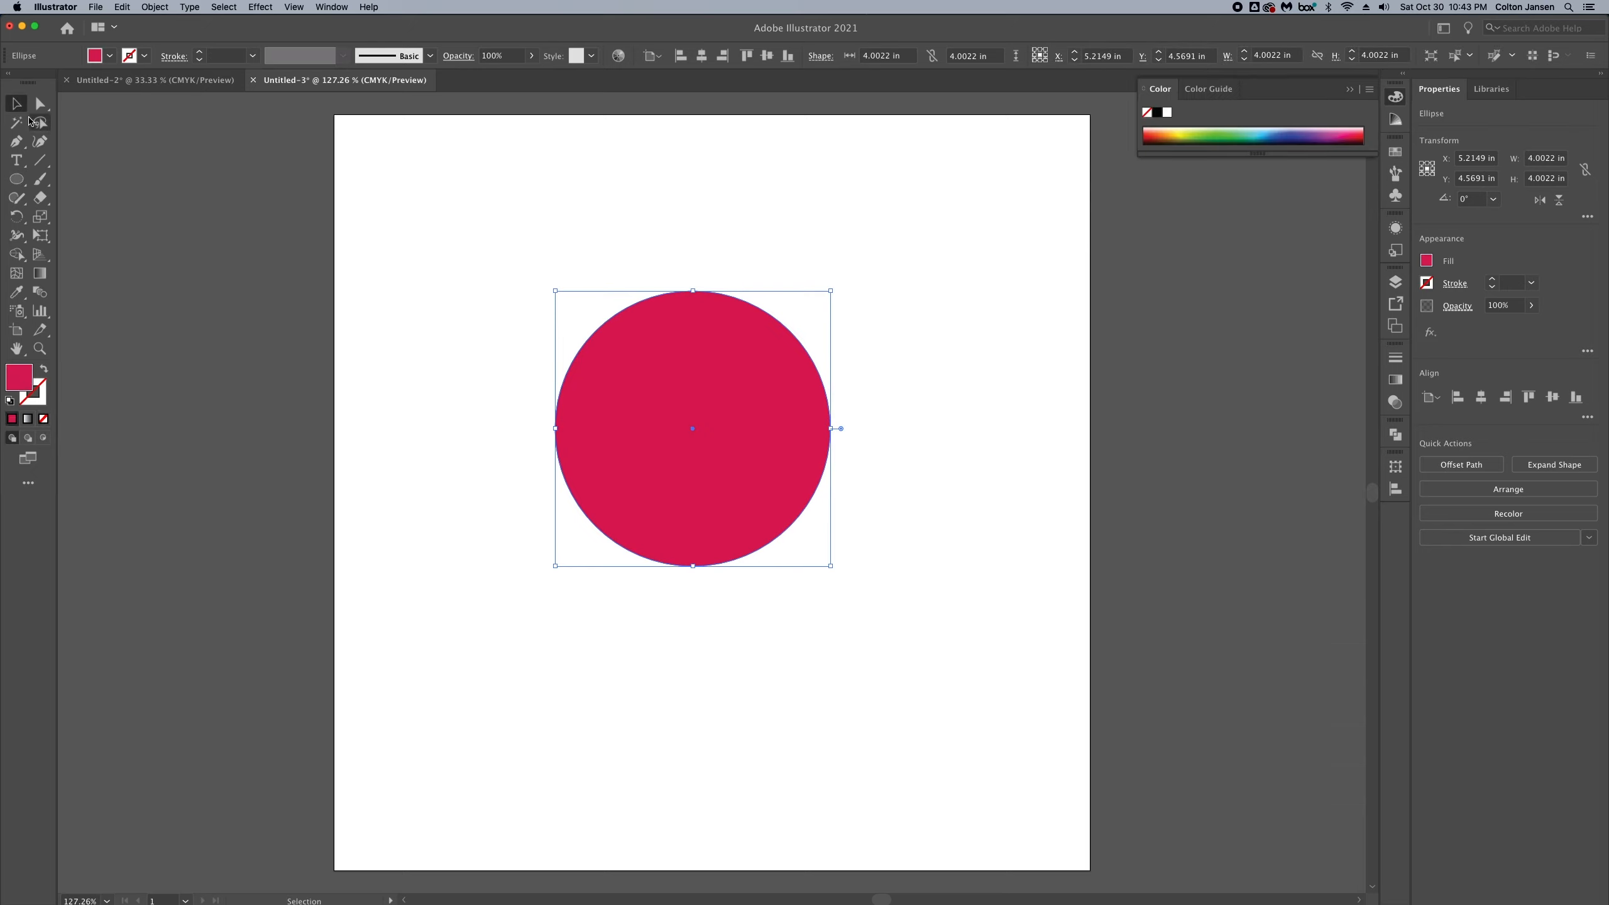
click(691, 292)
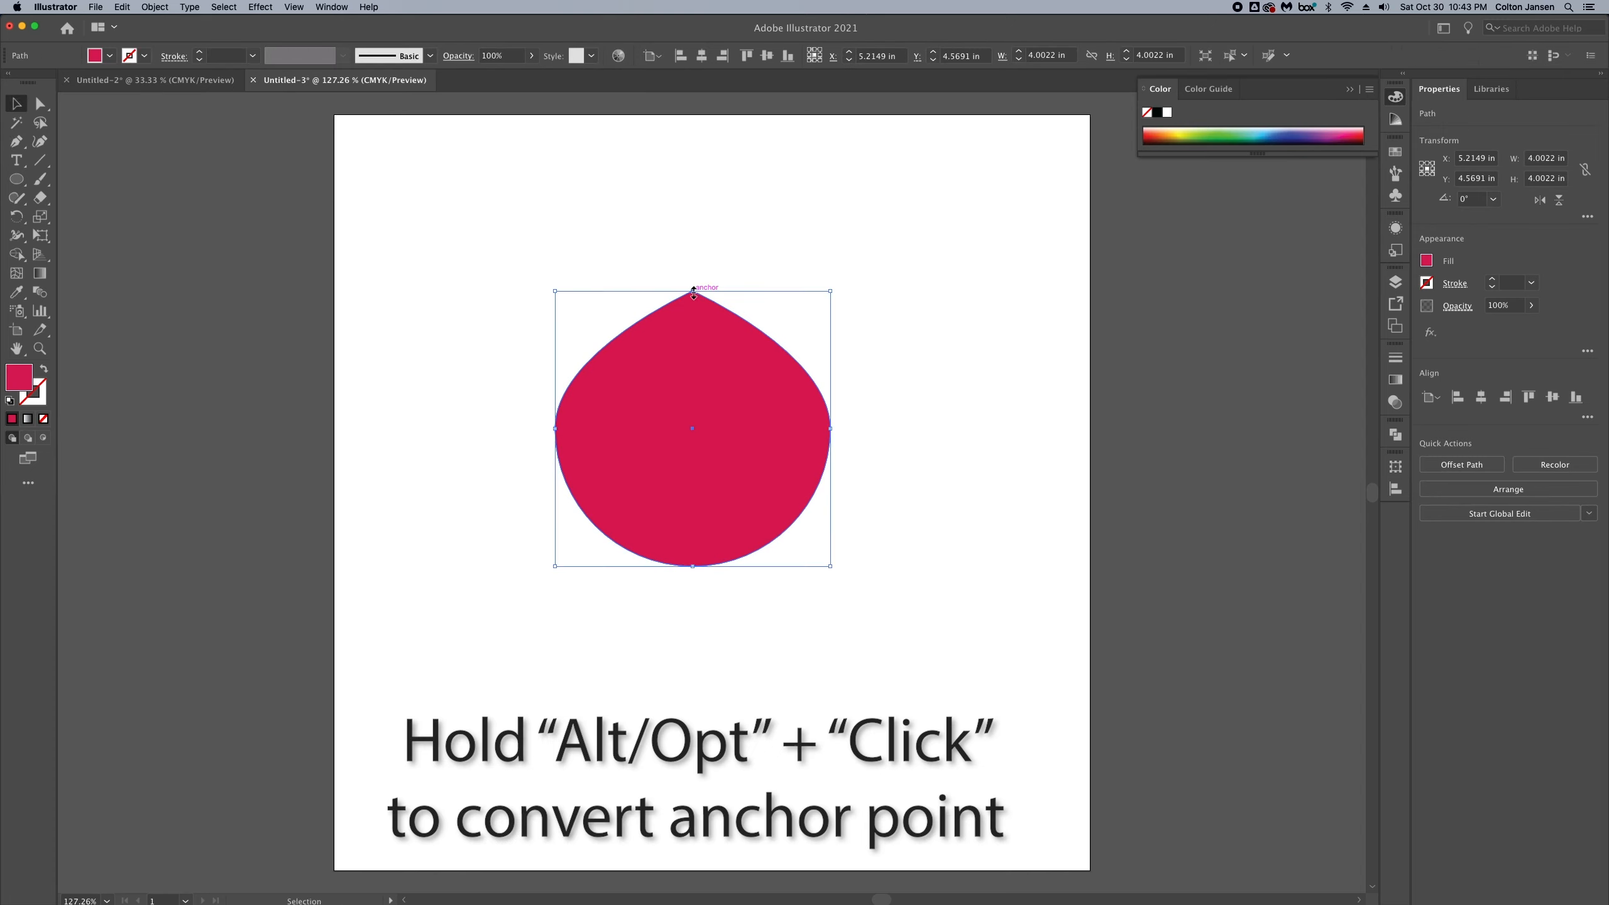
Step: Stretch the circle's bottom anchor into a teardrop and rotate it 200°
click(693, 293)
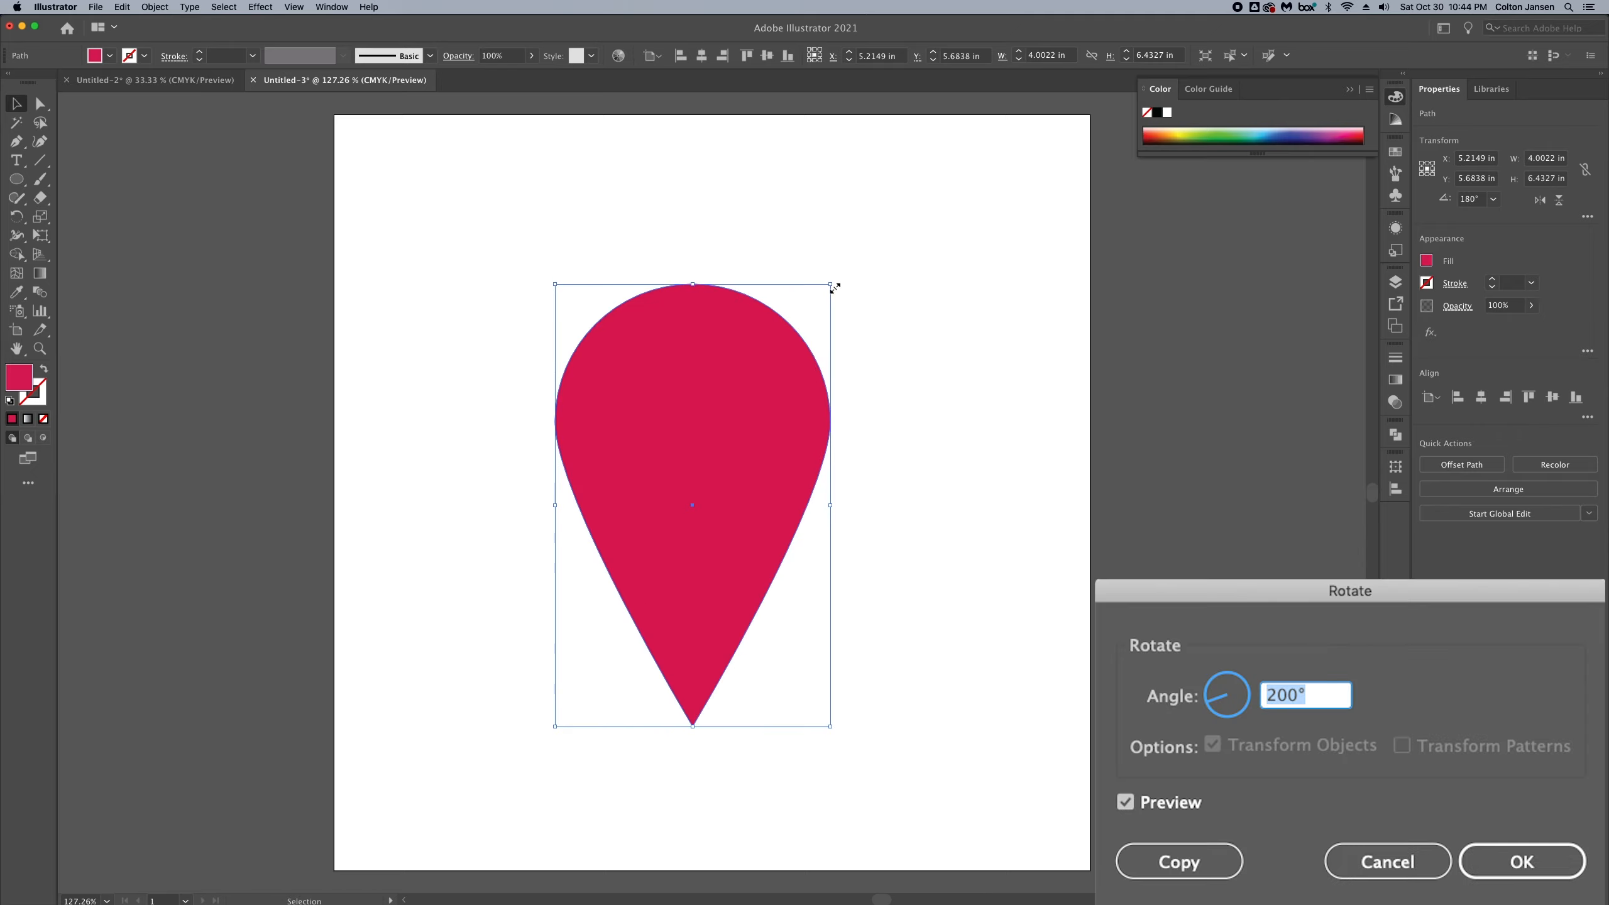
click(1522, 861)
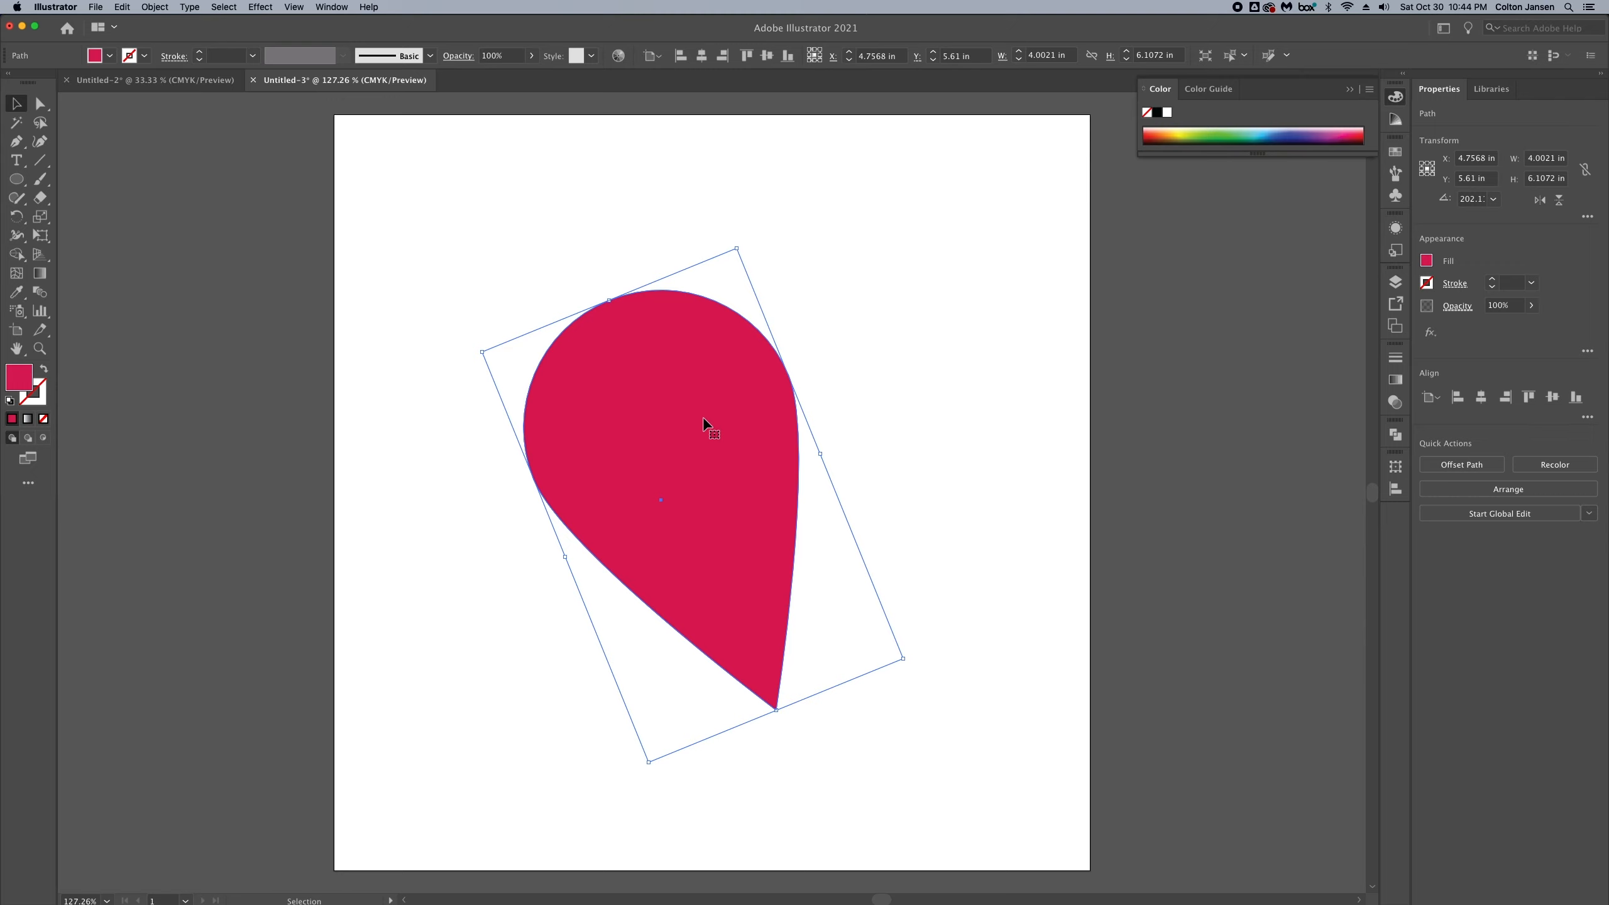
Step: Duplicate the teardrop, mirror the copy horizontally into a heart, and keep a spare half
click(1380, 788)
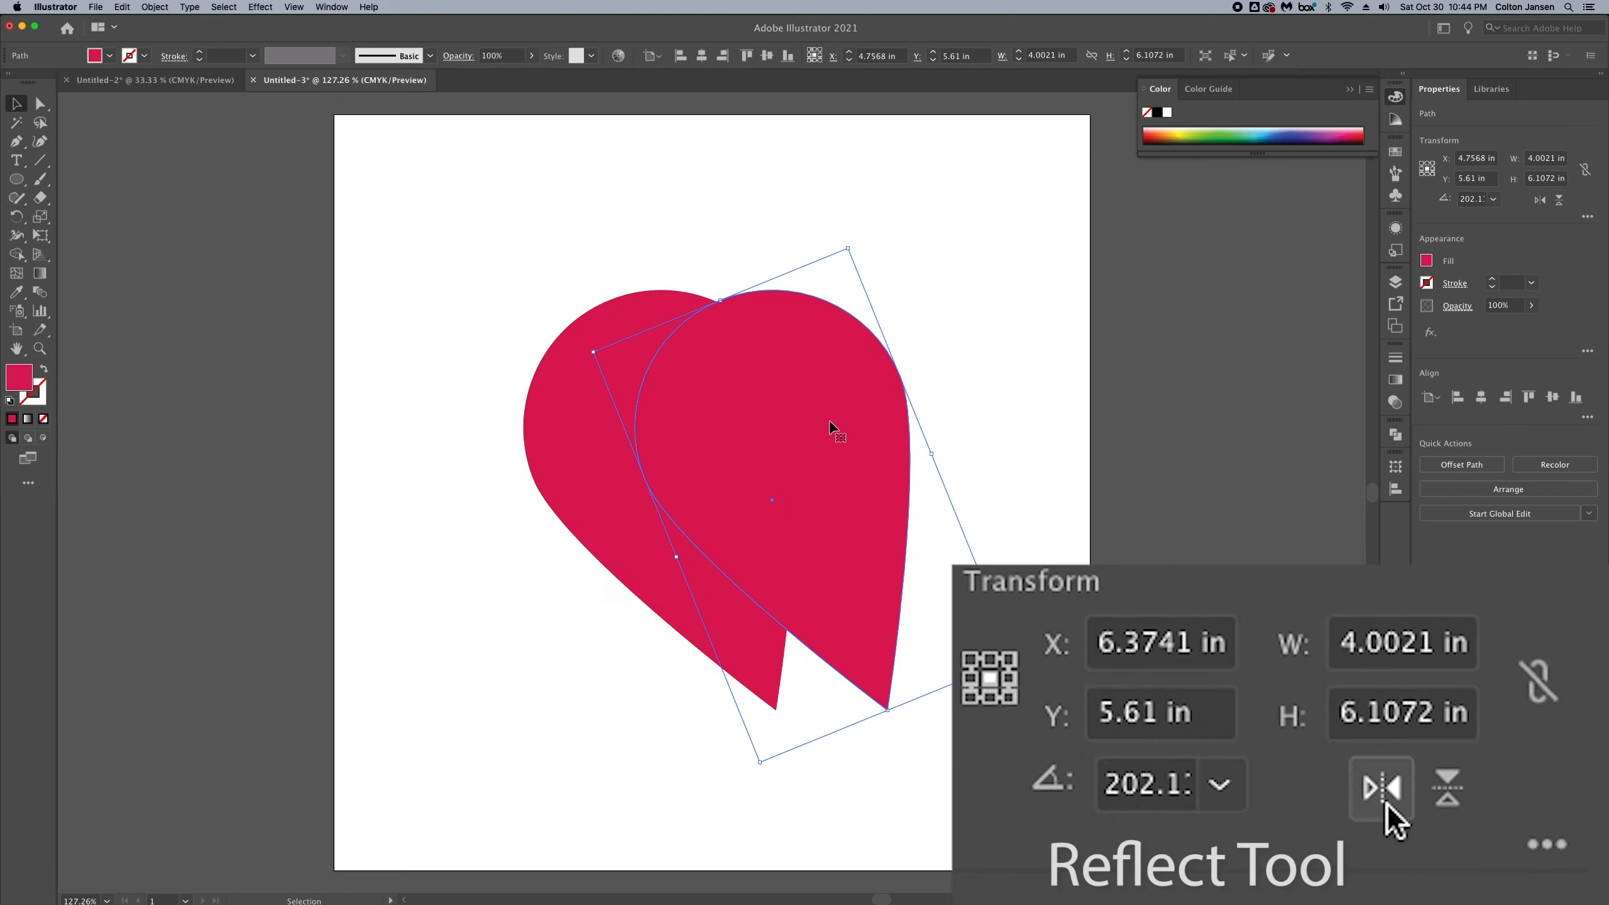
click(1381, 788)
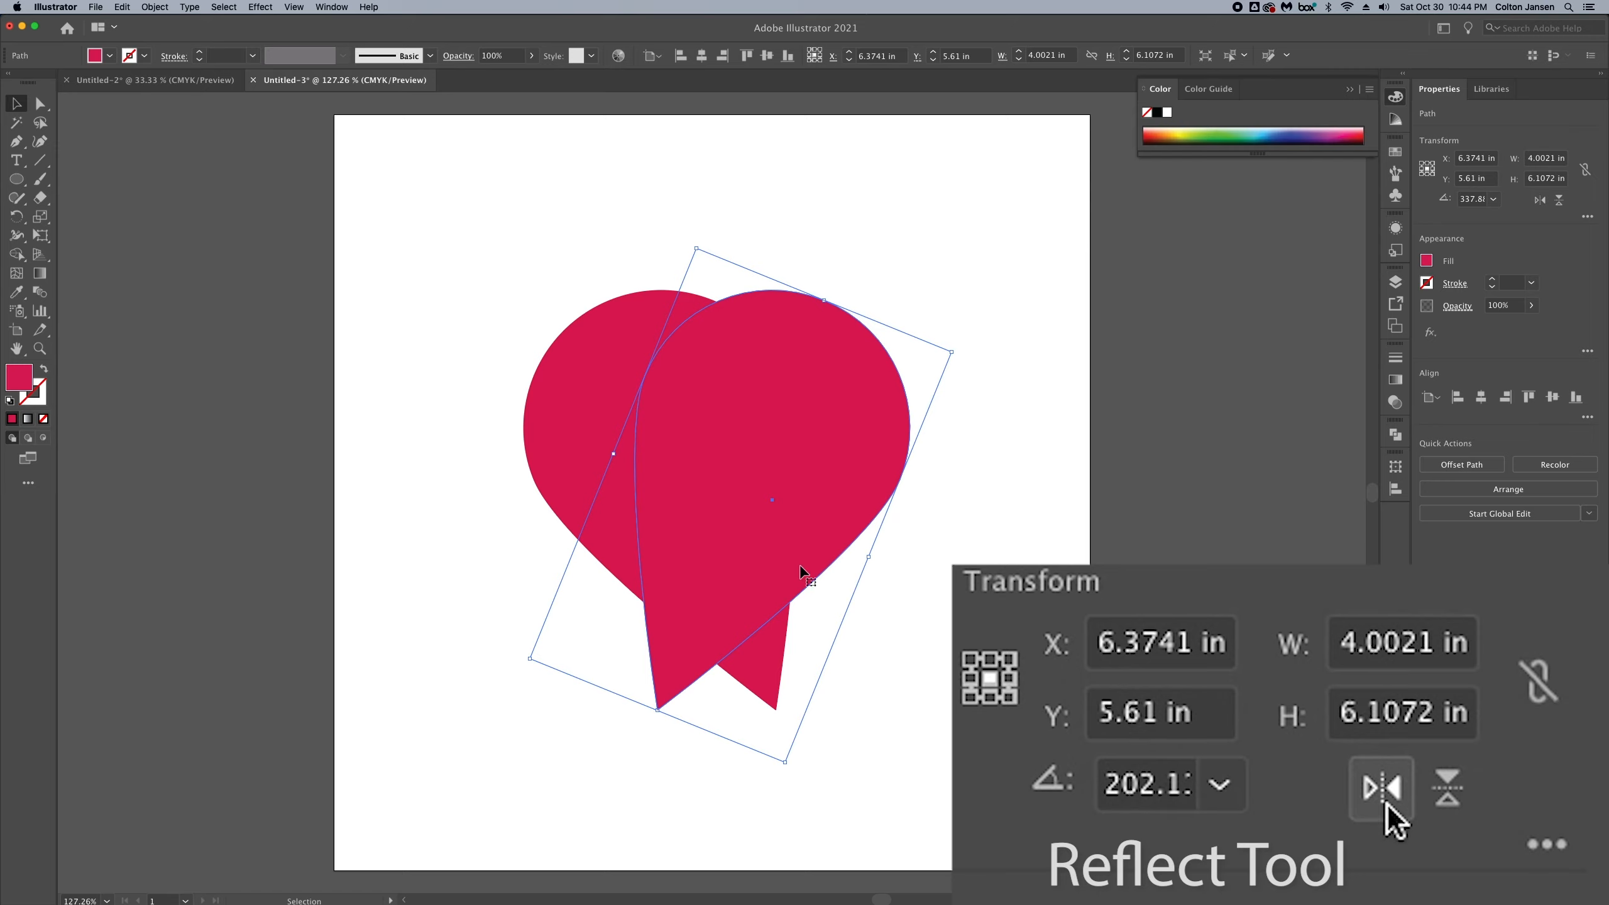
click(1379, 787)
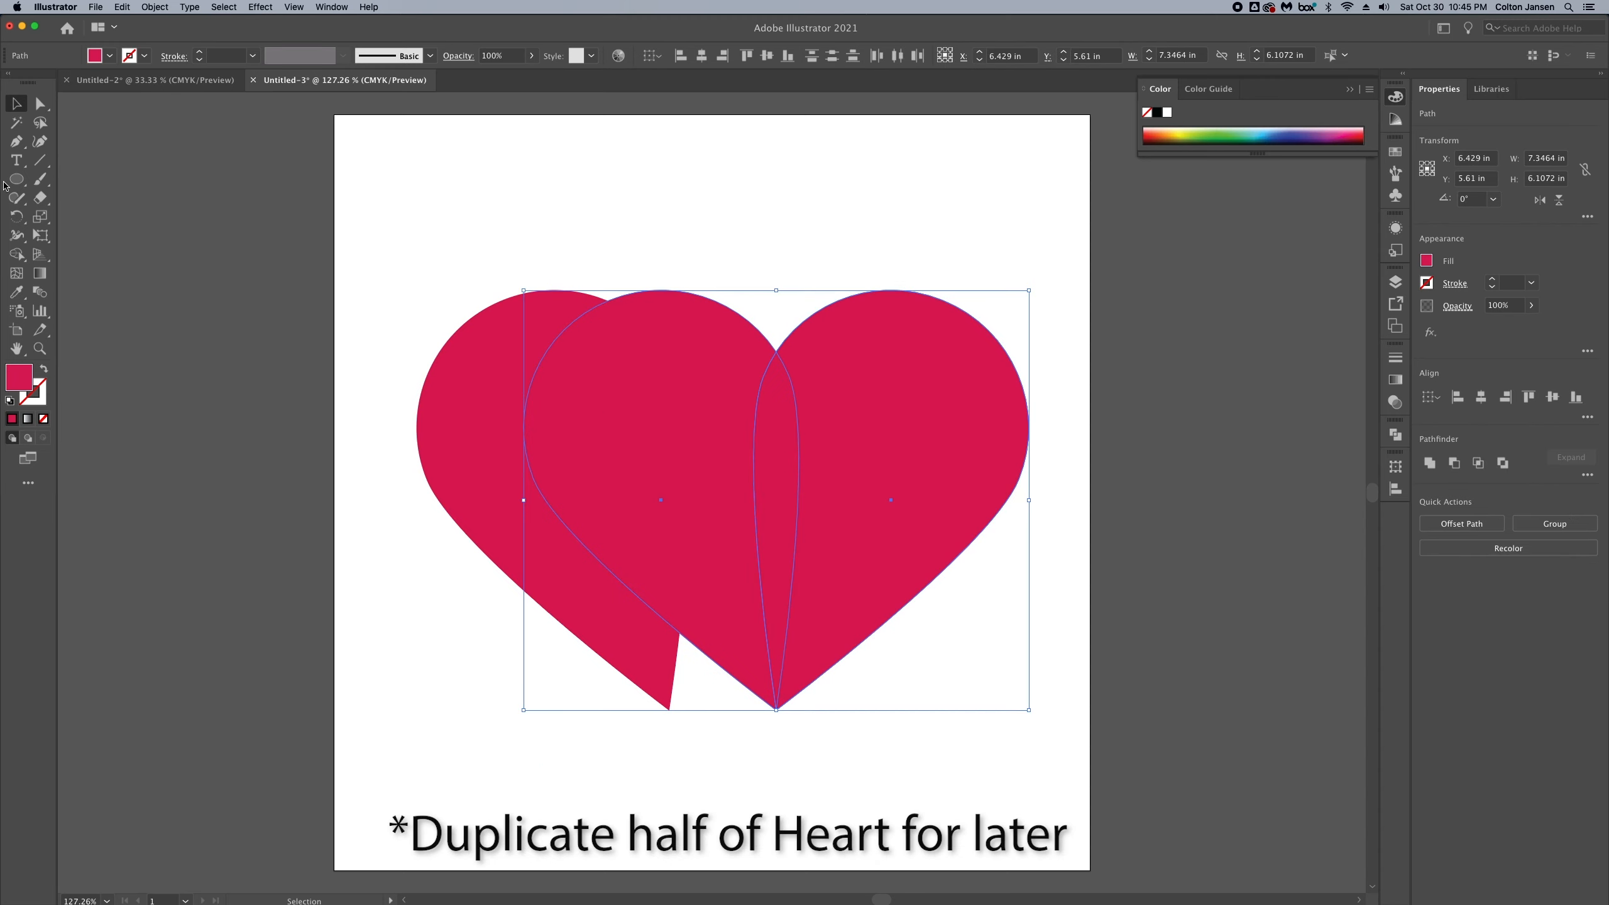
Step: Unite both halves with Pathfinder and reselect the merged heart
click(16, 254)
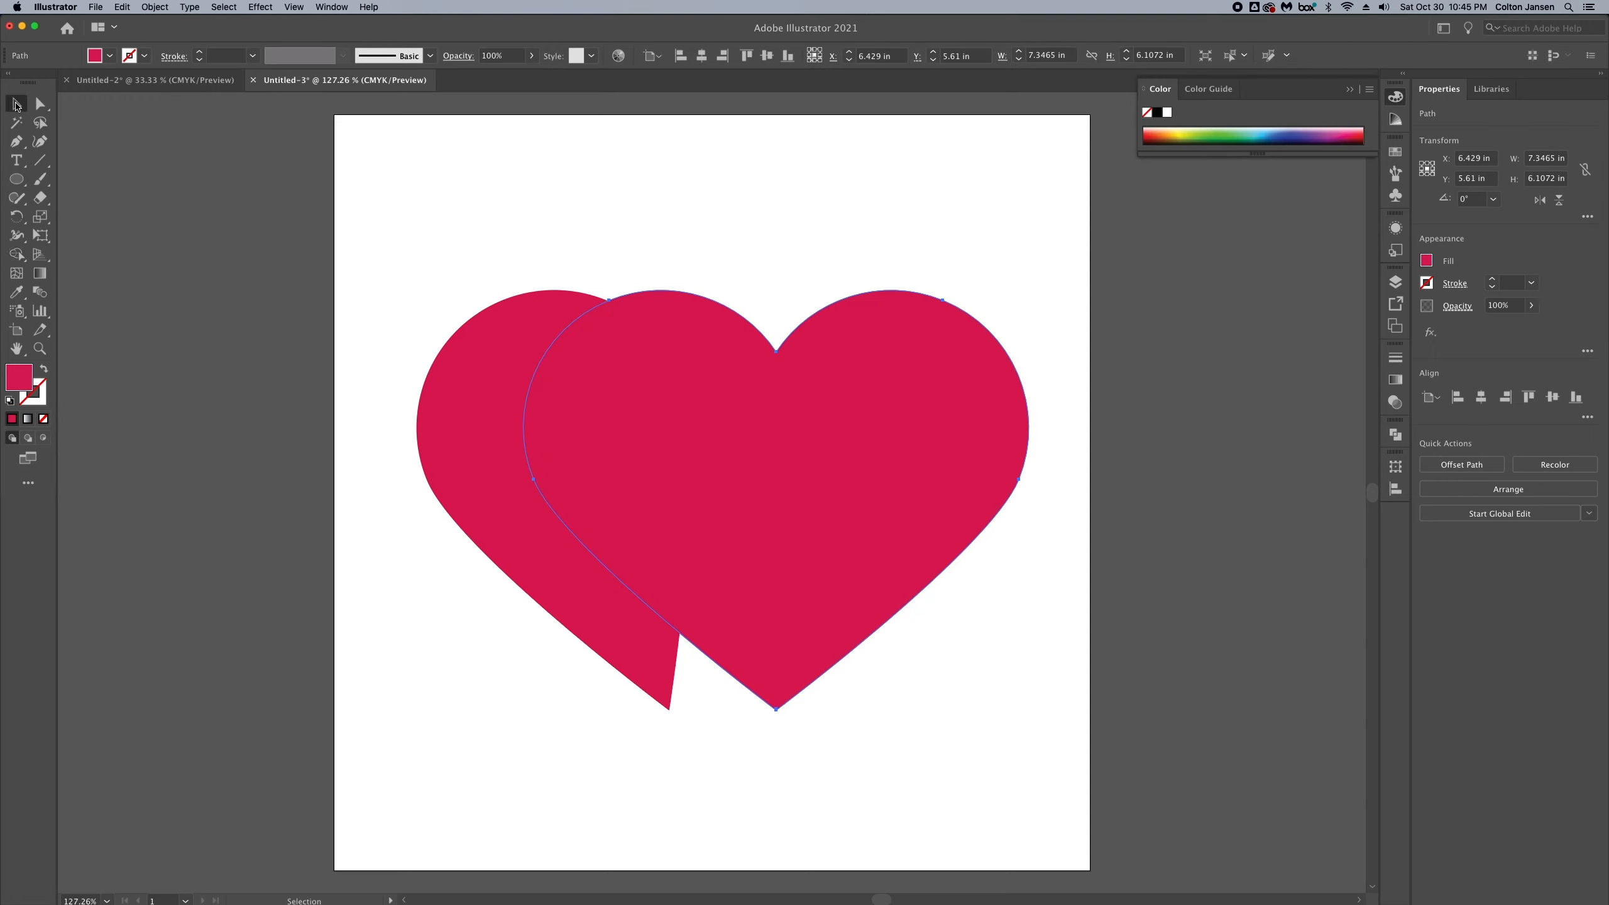
click(717, 501)
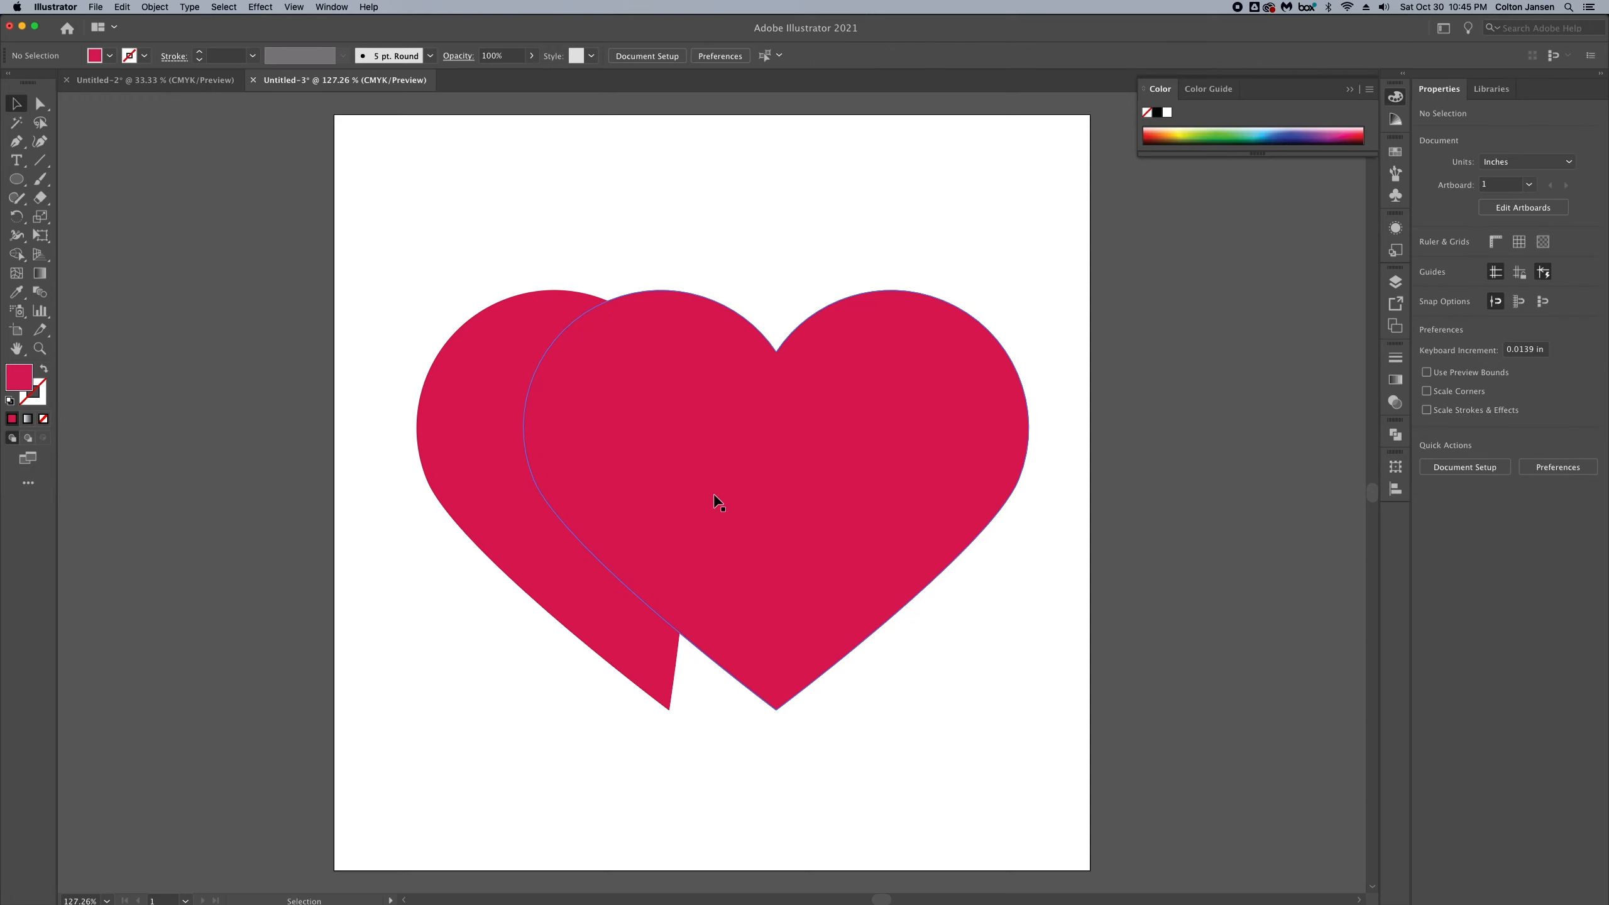
click(718, 500)
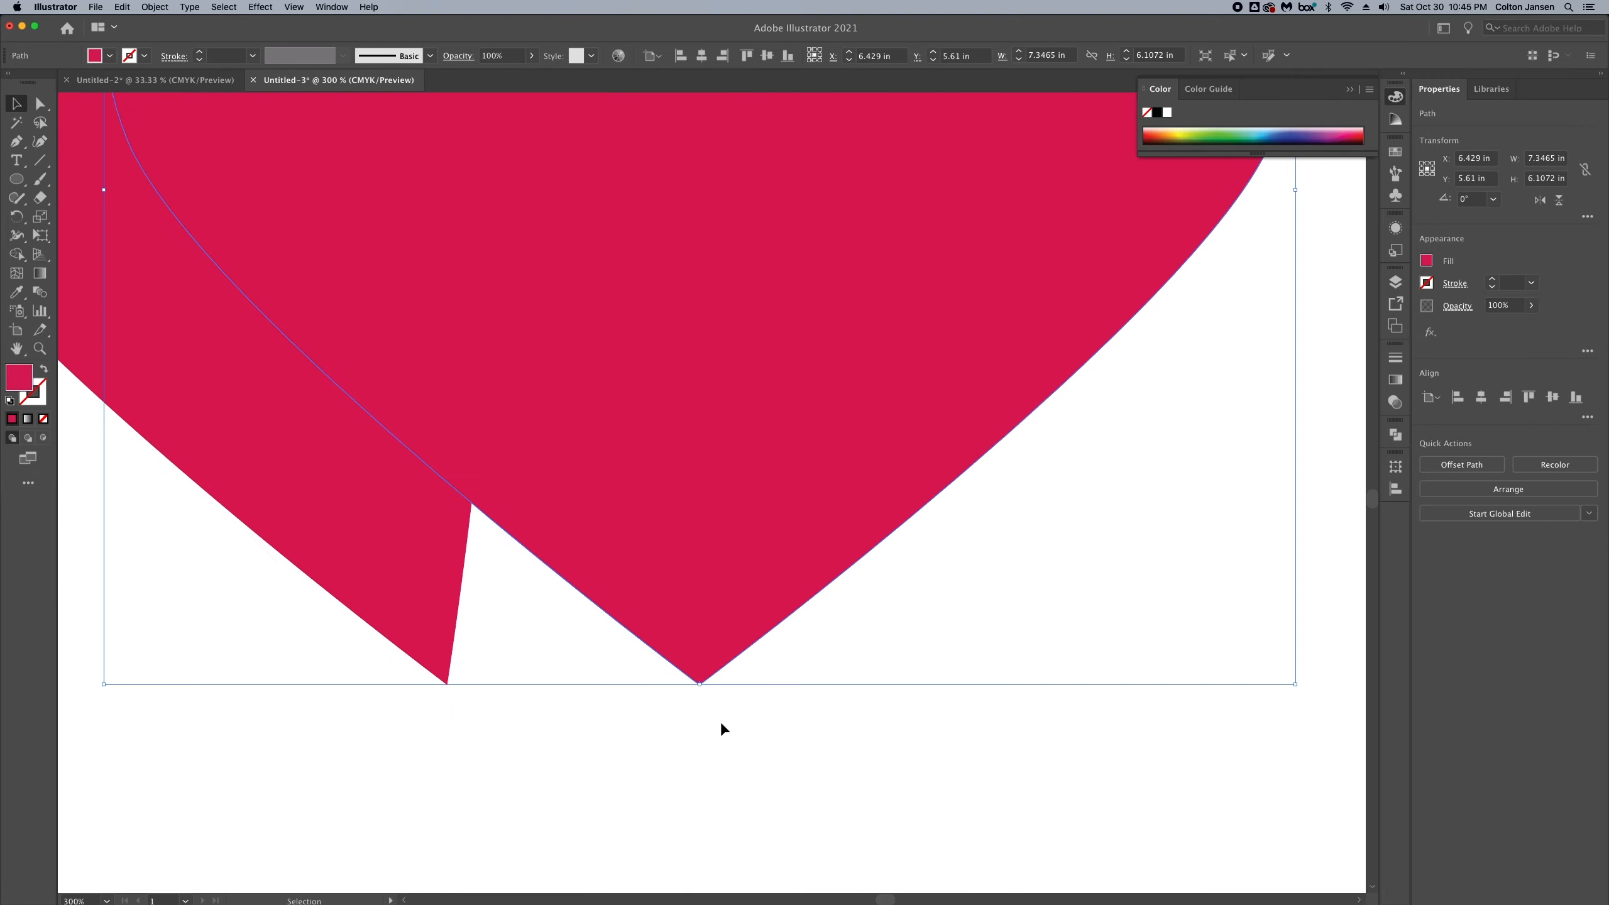
mouse_move(1459, 231)
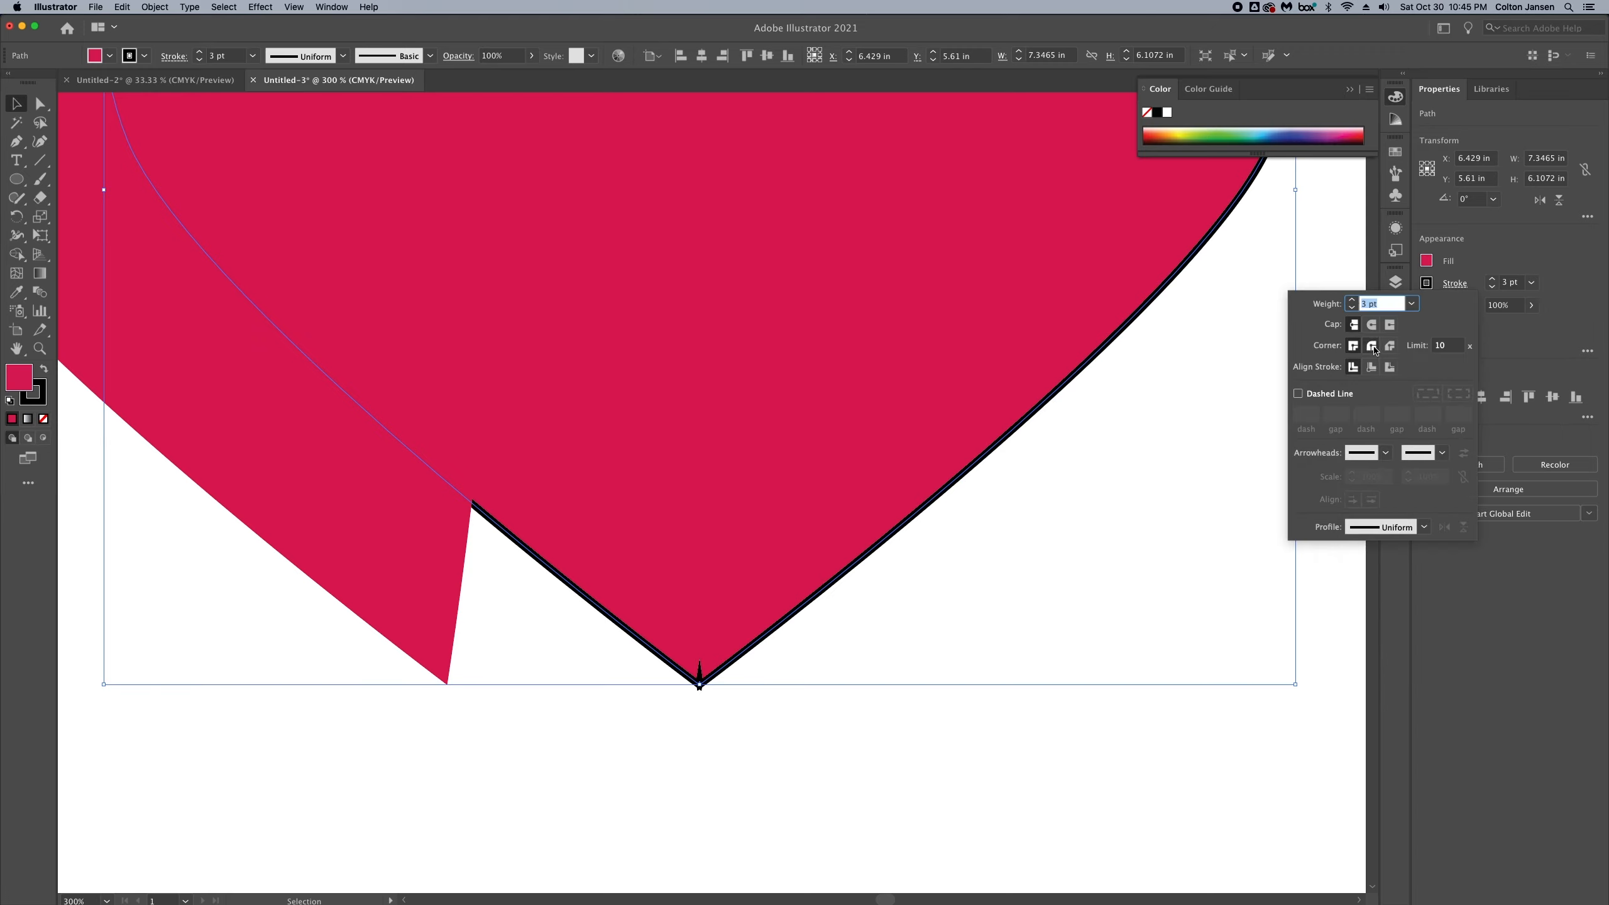
Step: Give the heart a 6 pt pink outline with rounded corners
click(1372, 346)
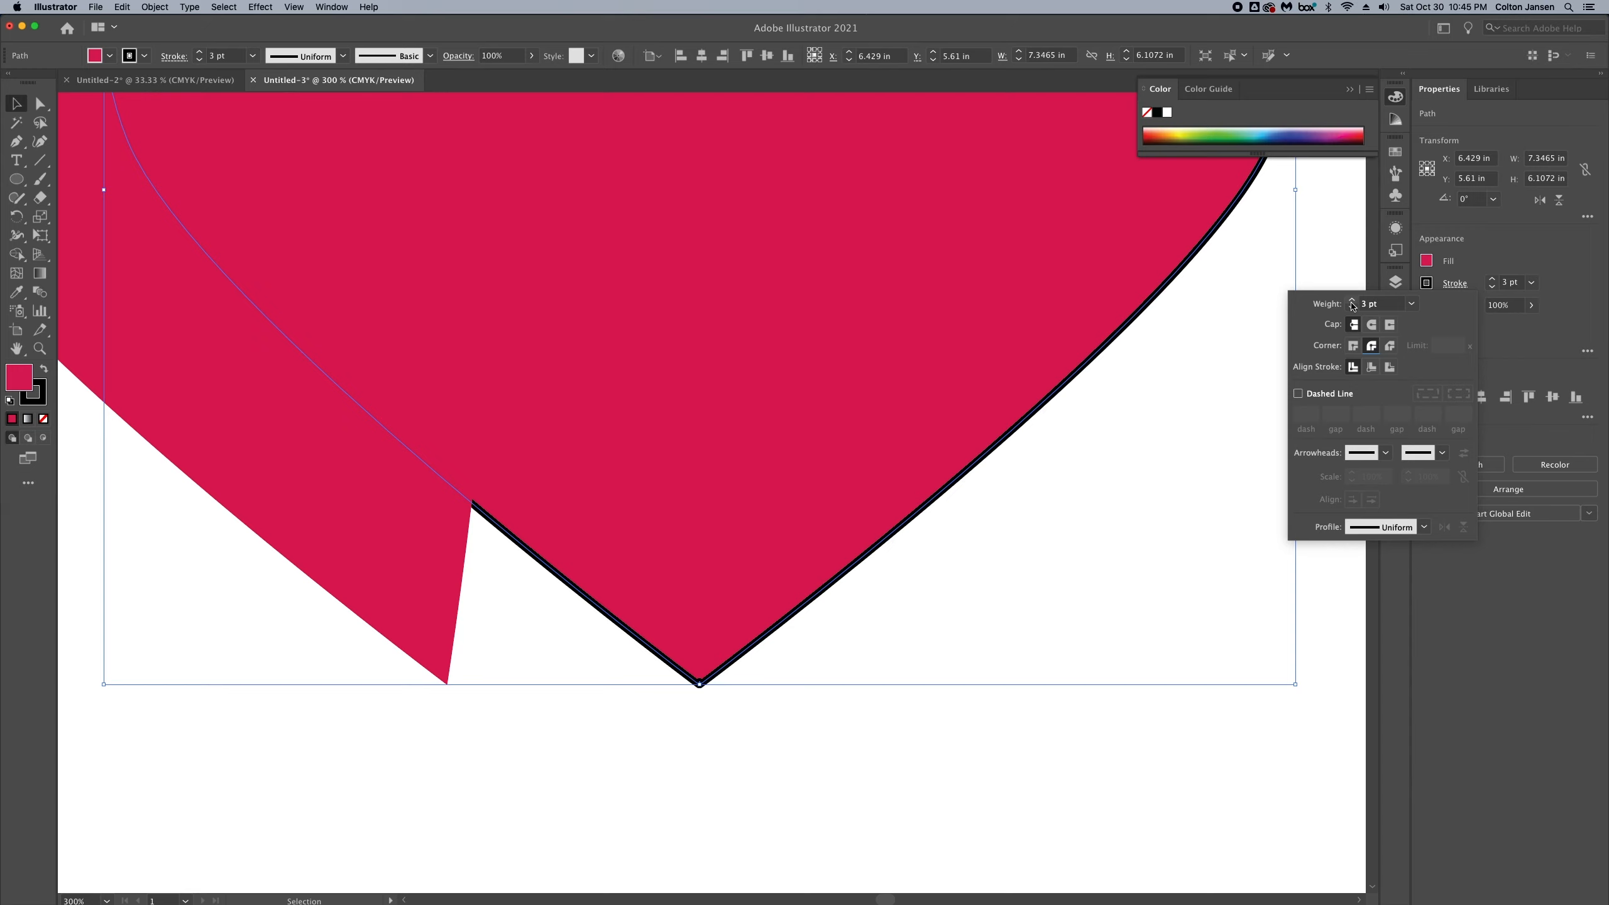
click(1353, 300)
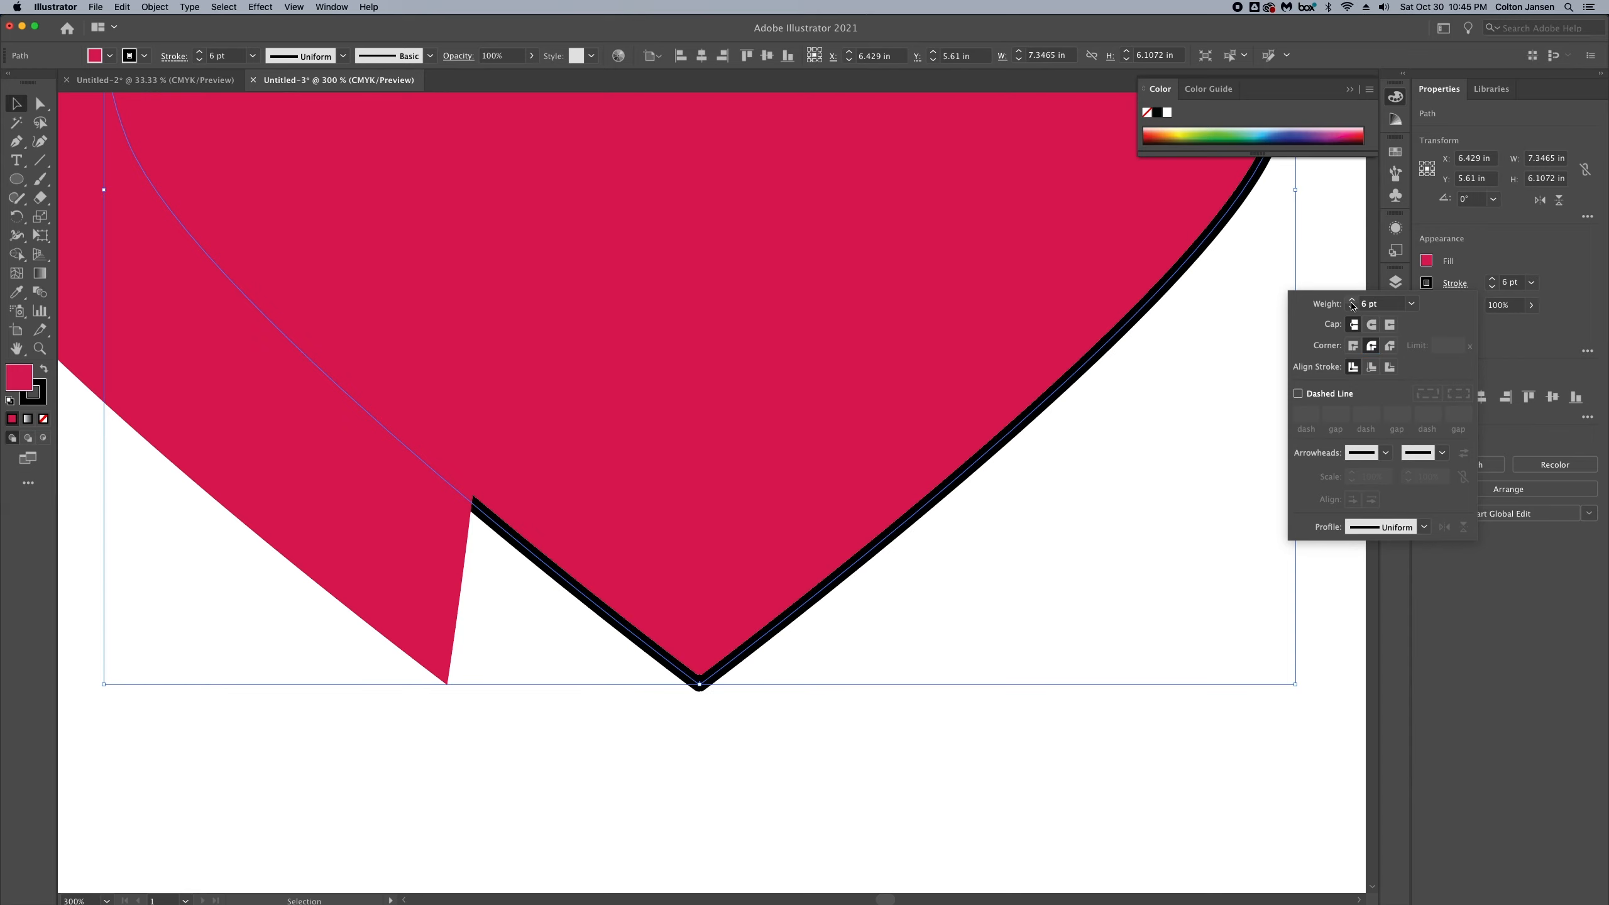
mouse_move(25, 388)
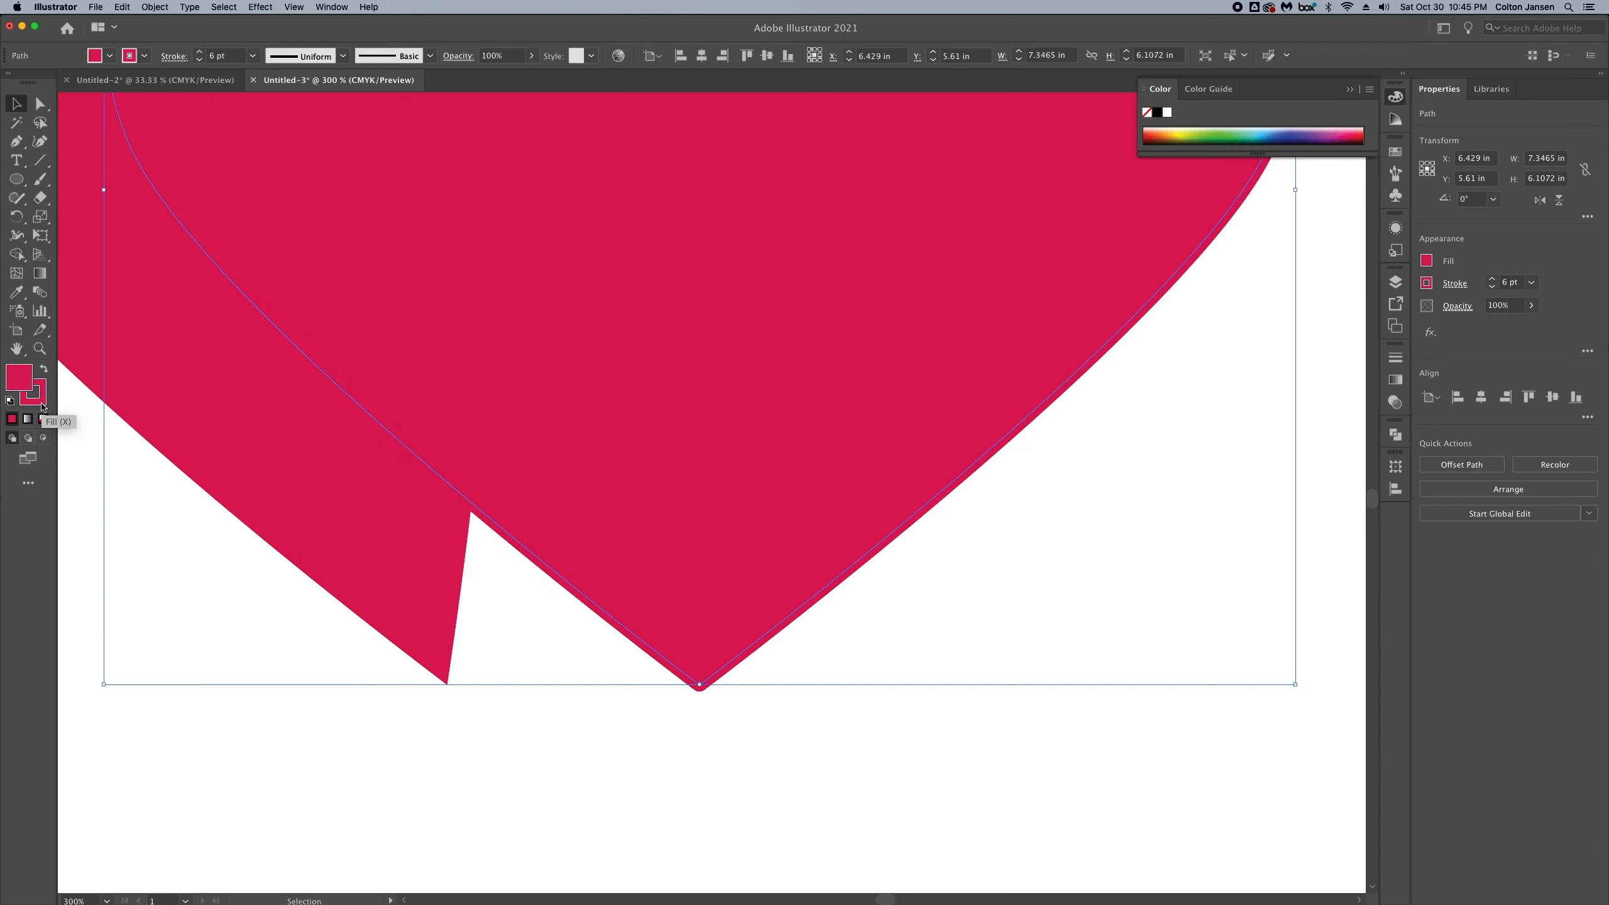
Step: Expand the heart's fill and stroke into shapes via Object > Expand
click(154, 7)
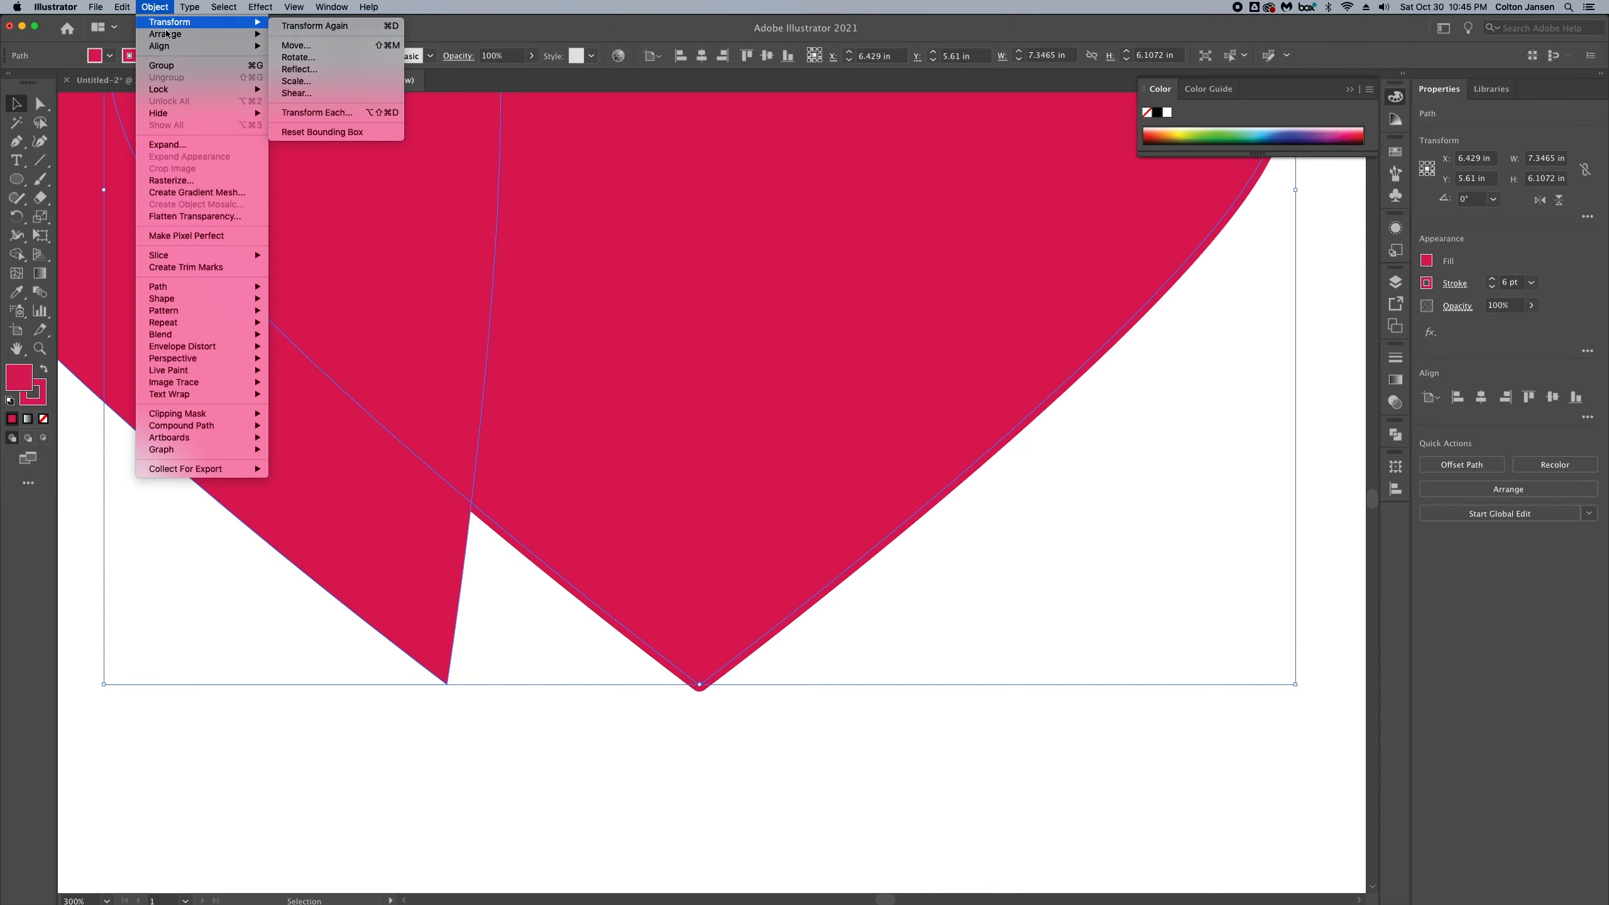
click(166, 143)
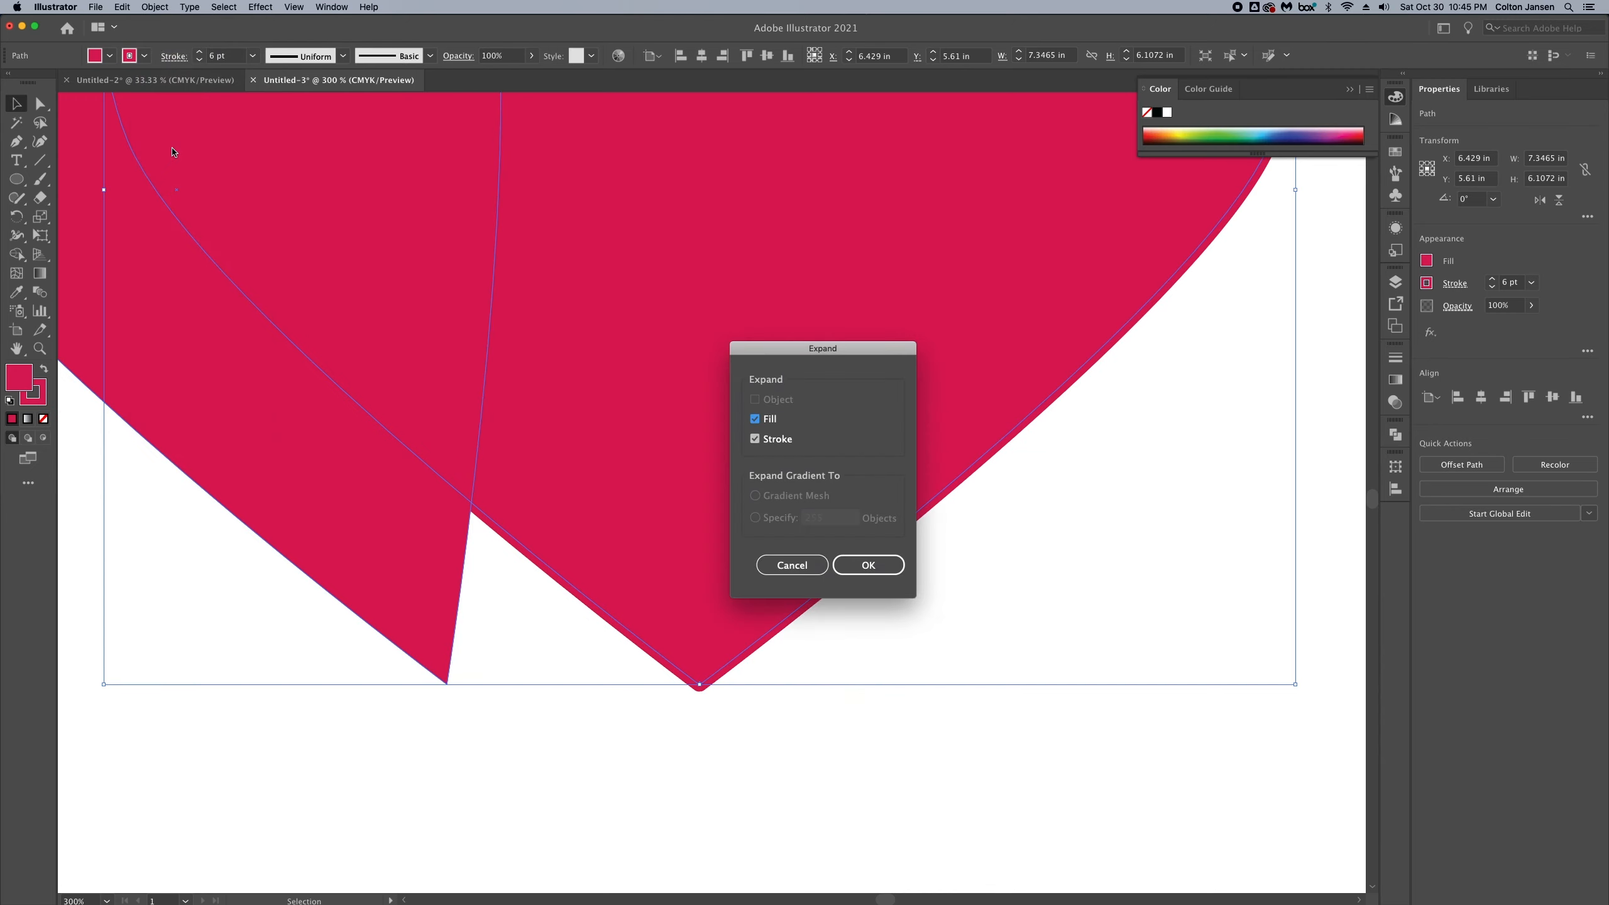
click(867, 565)
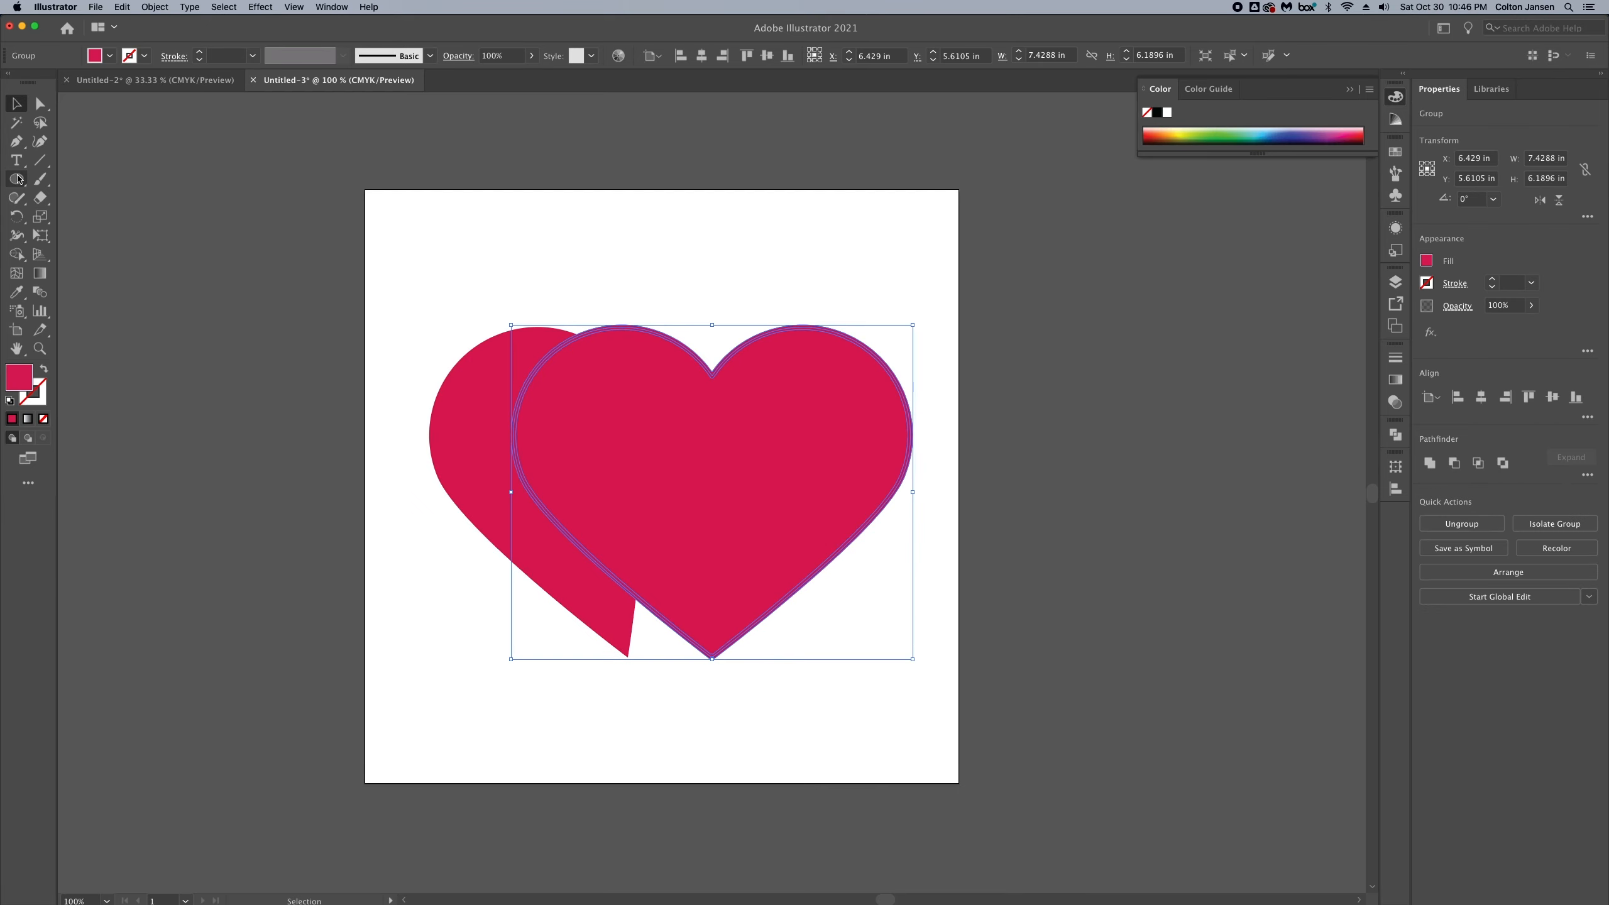
Step: Make the spare teardrop over the left lobe an 11% white highlight
key(shift+m)
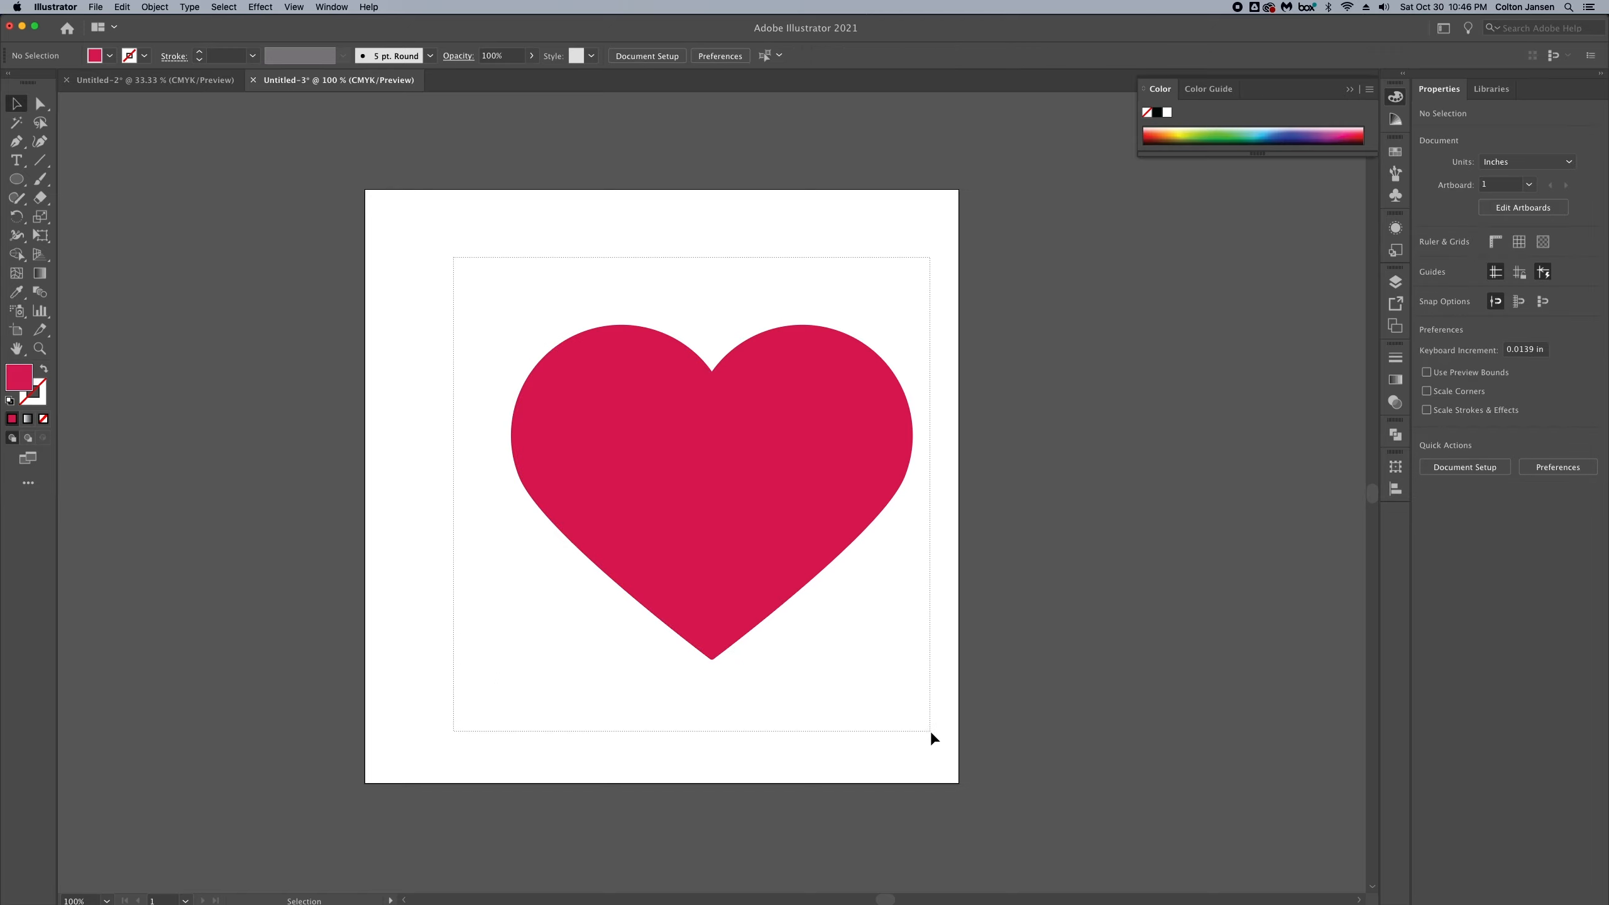
click(810, 508)
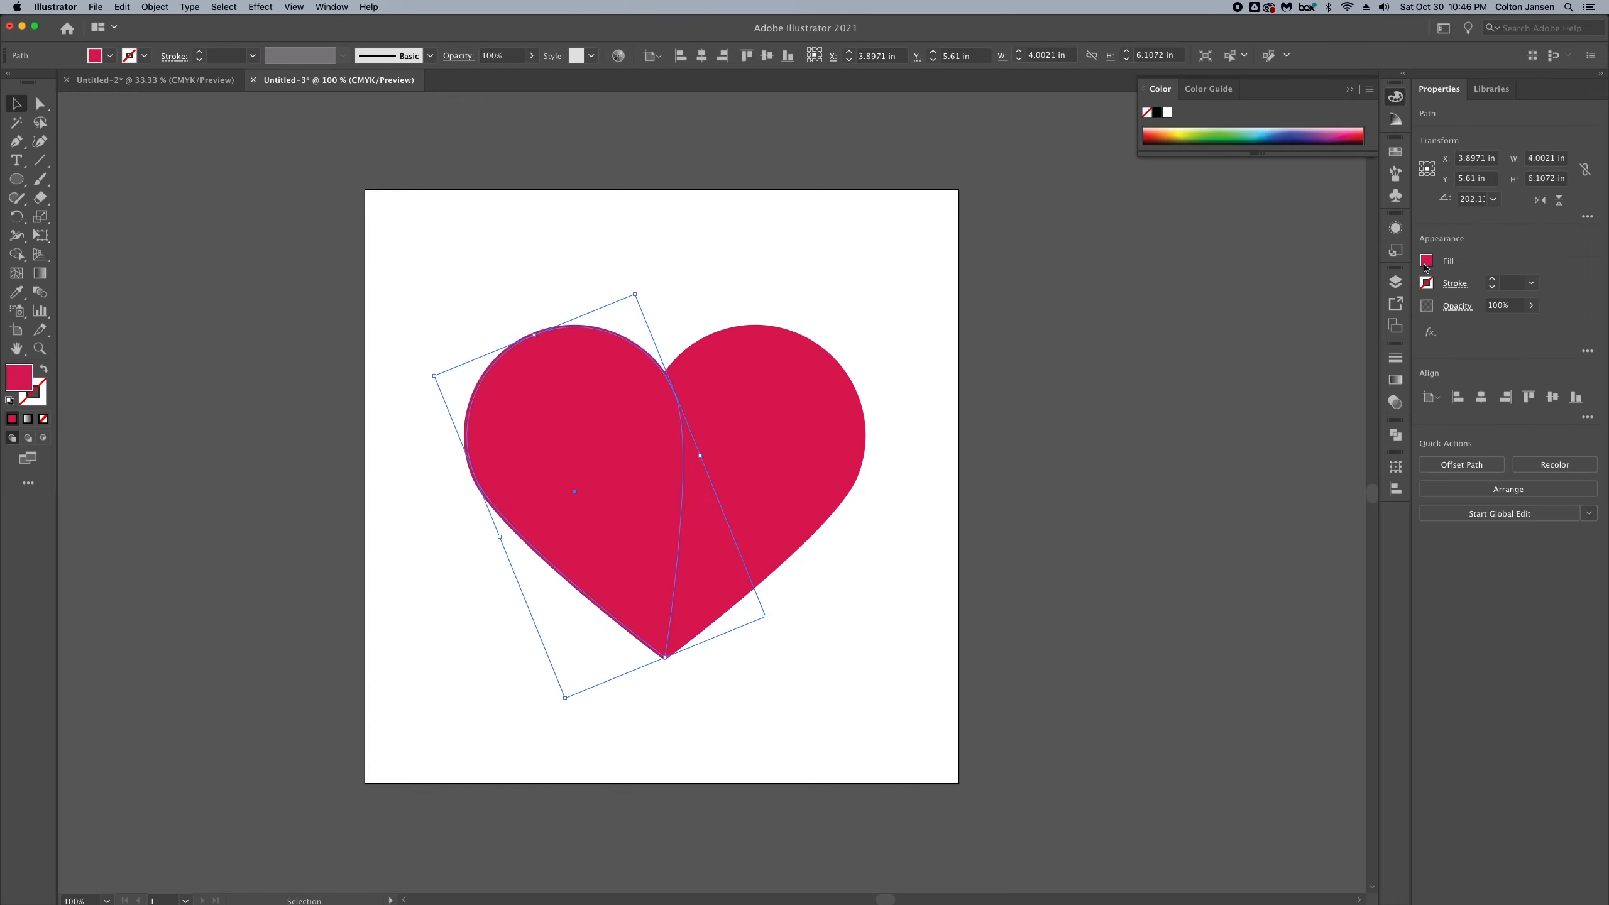
click(1427, 260)
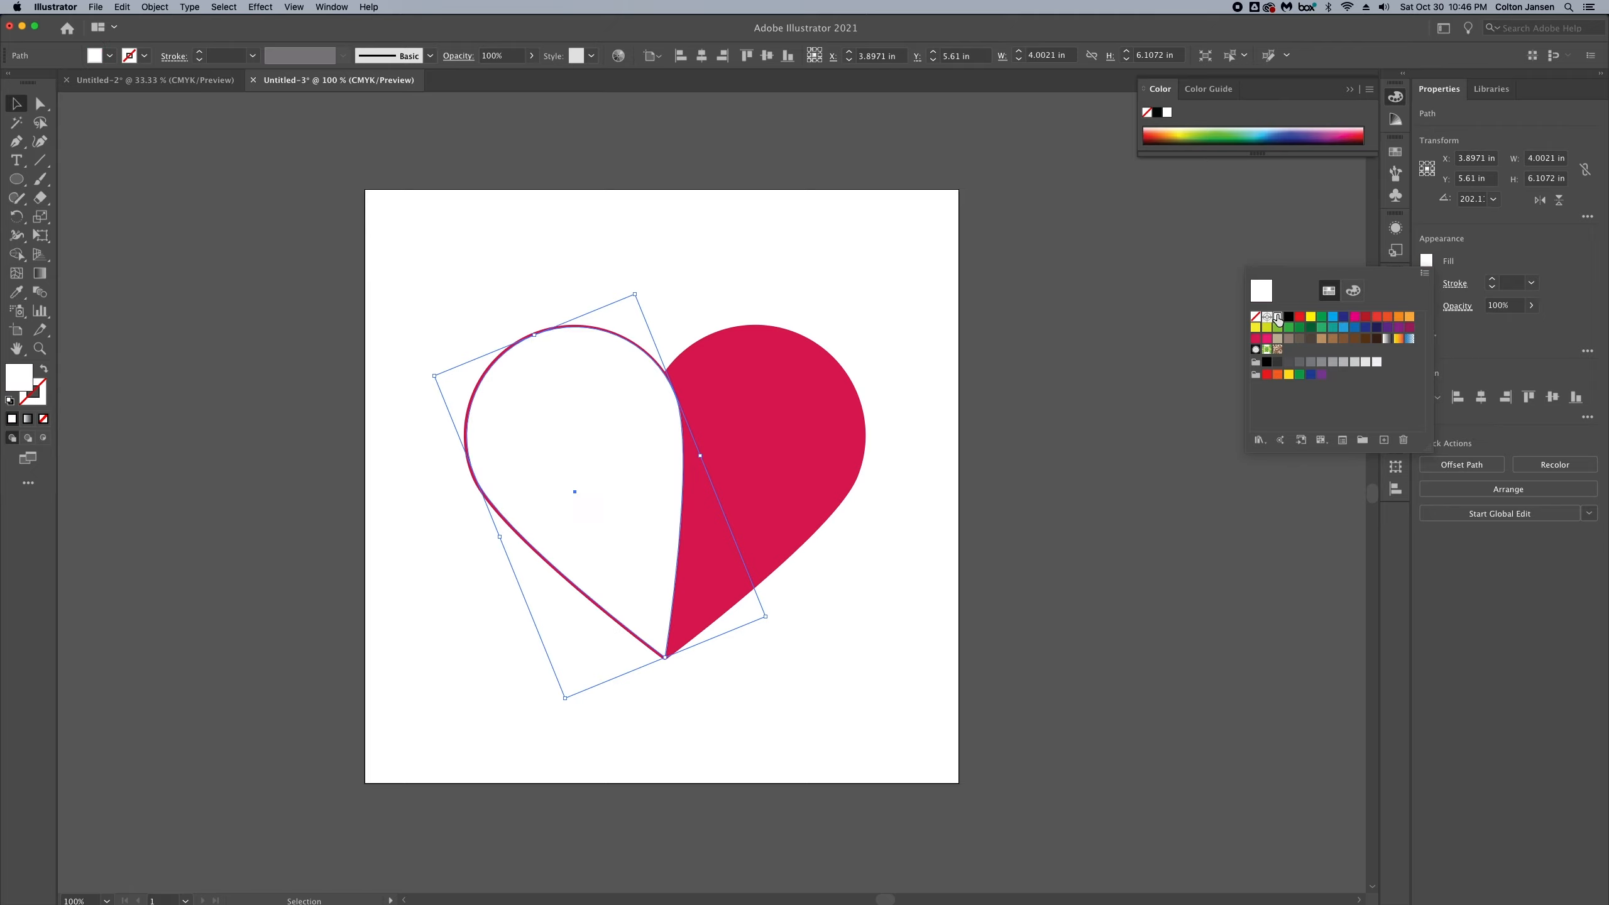
mouse_move(1530, 311)
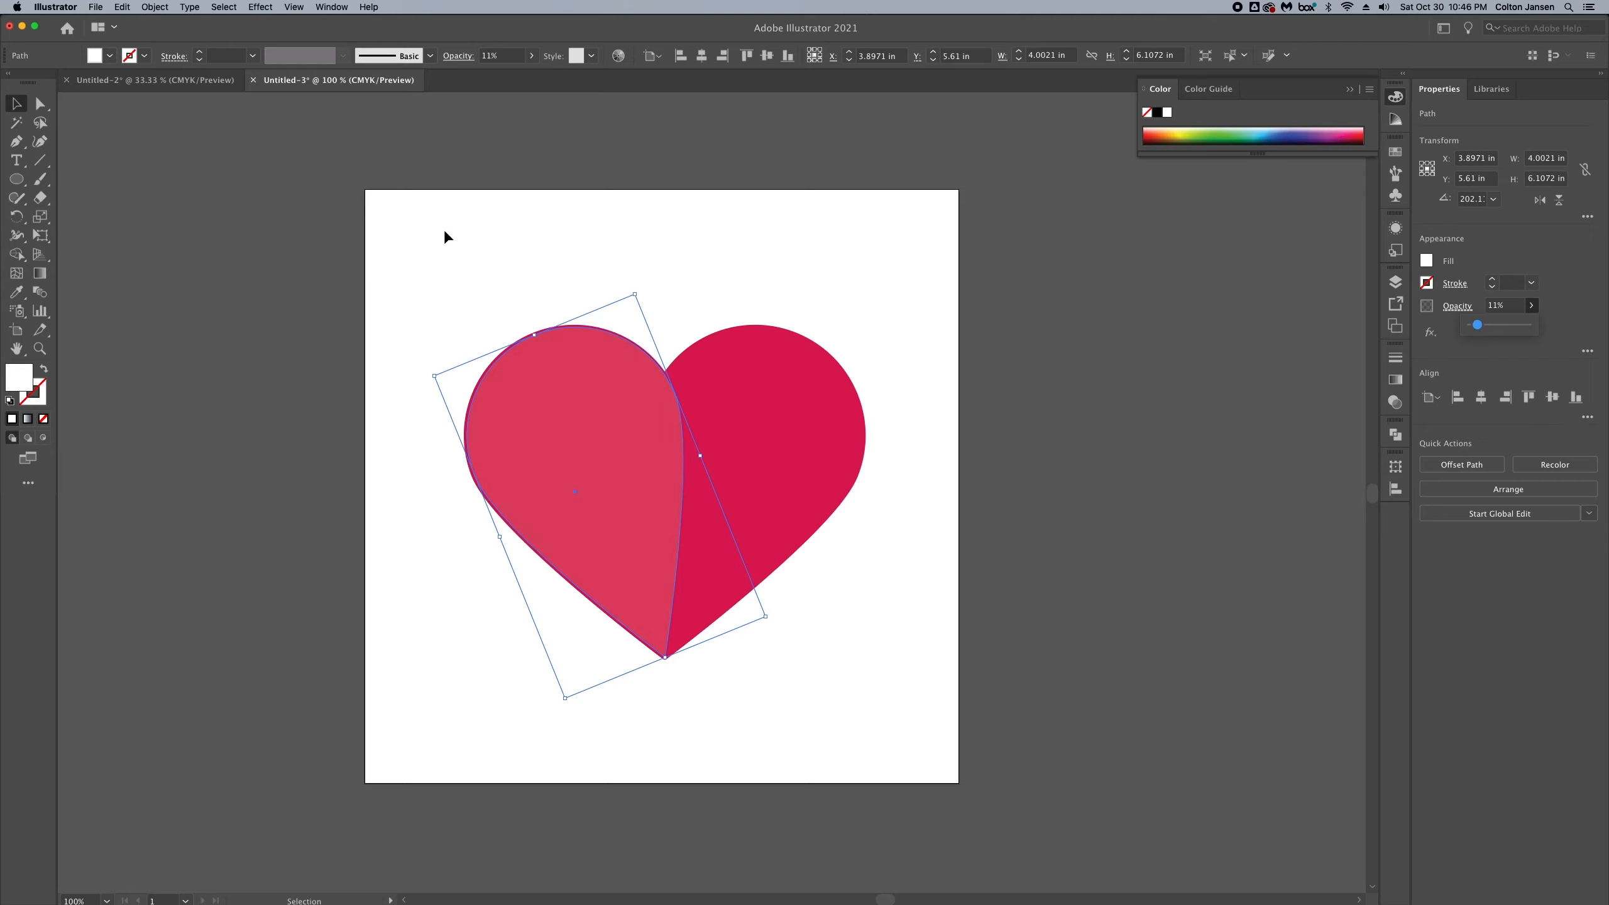
click(439, 298)
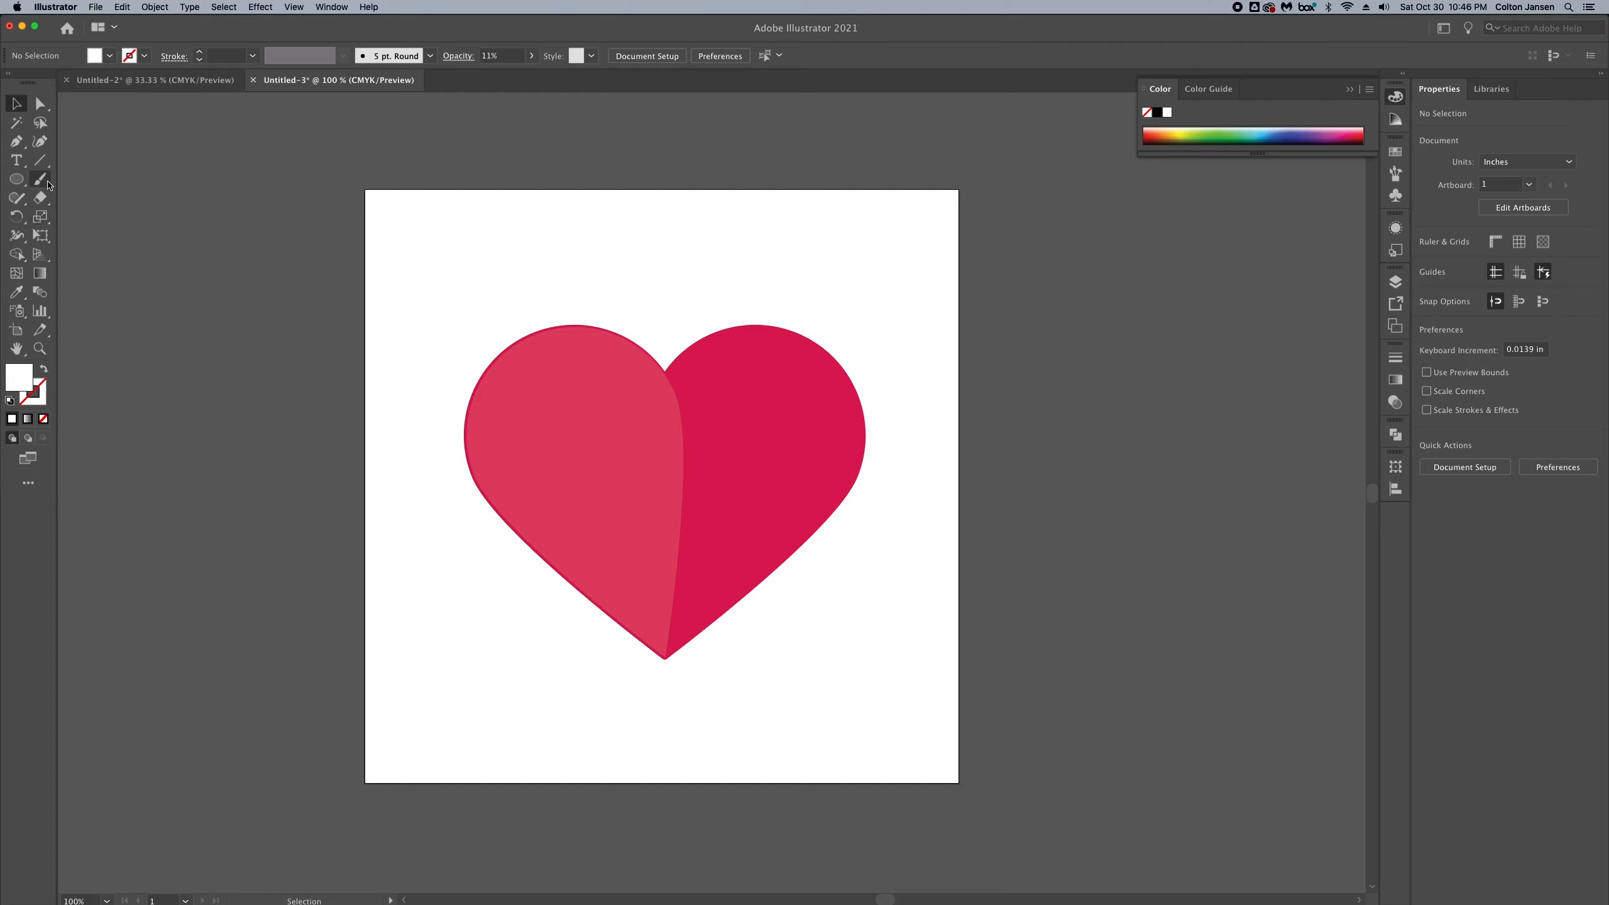
click(41, 180)
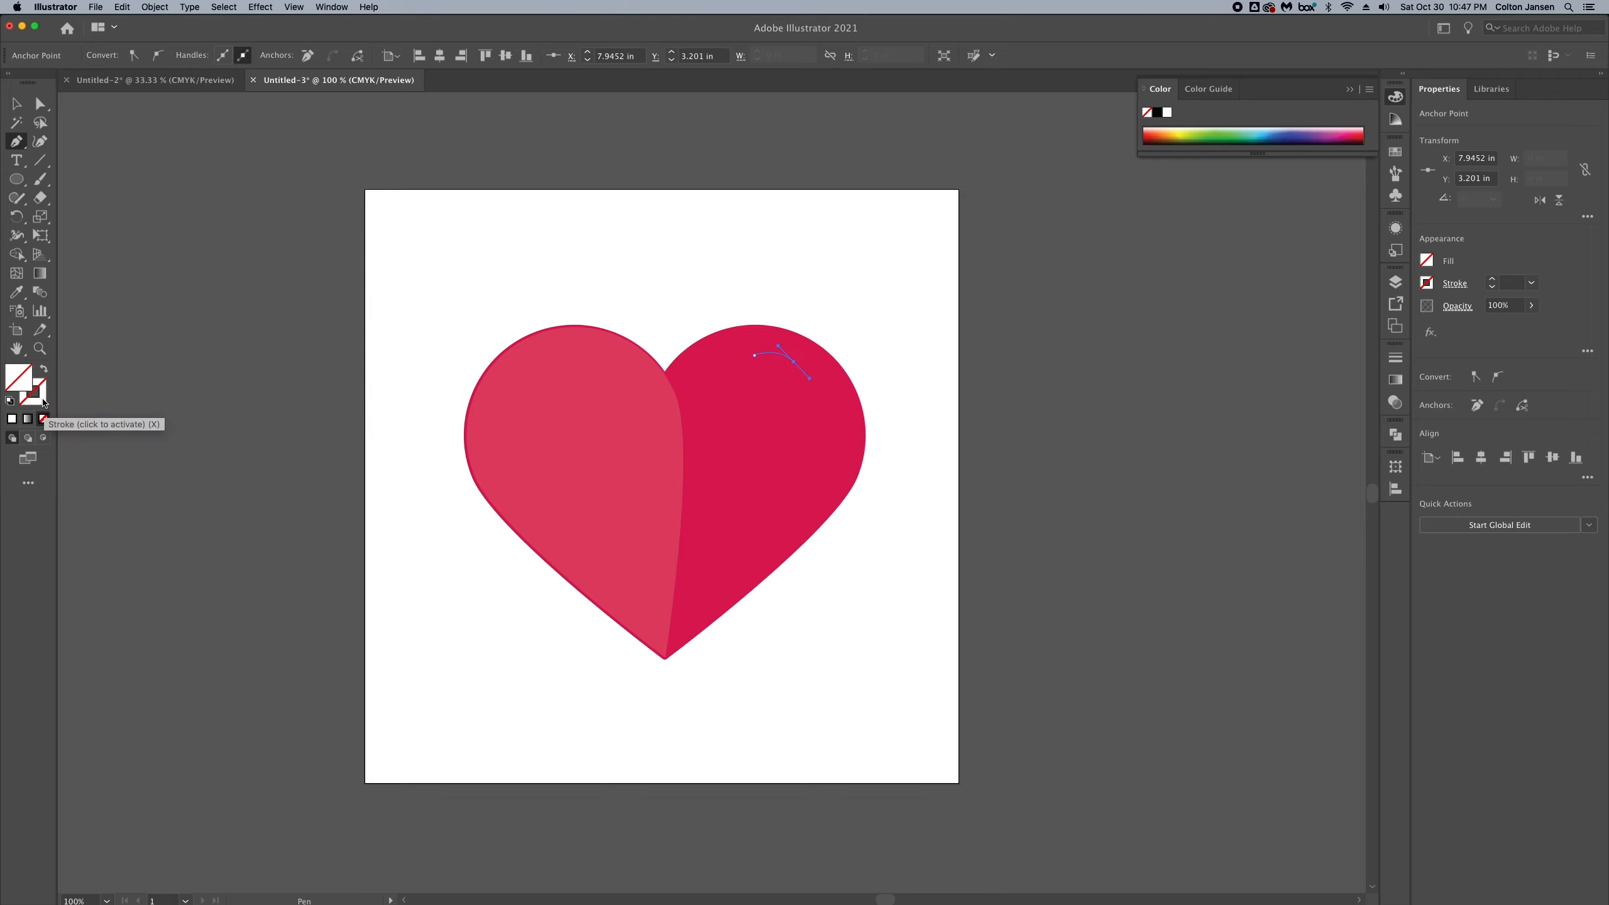
Step: Colour the gloss curve white at 10 pt with round caps and corners
double_click(17, 386)
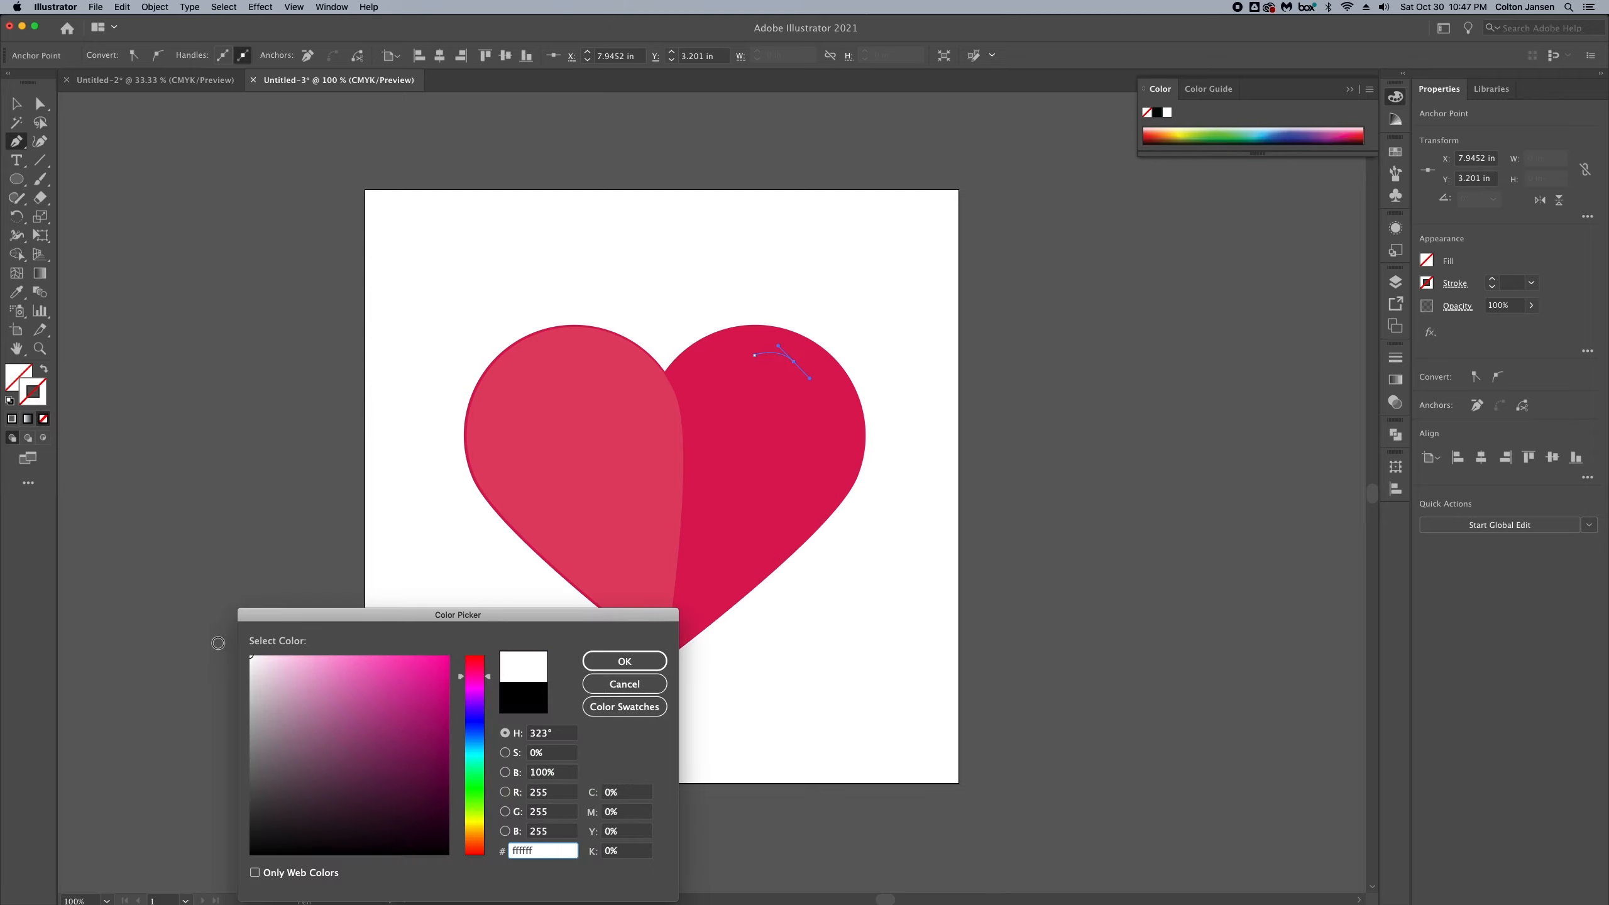
click(624, 660)
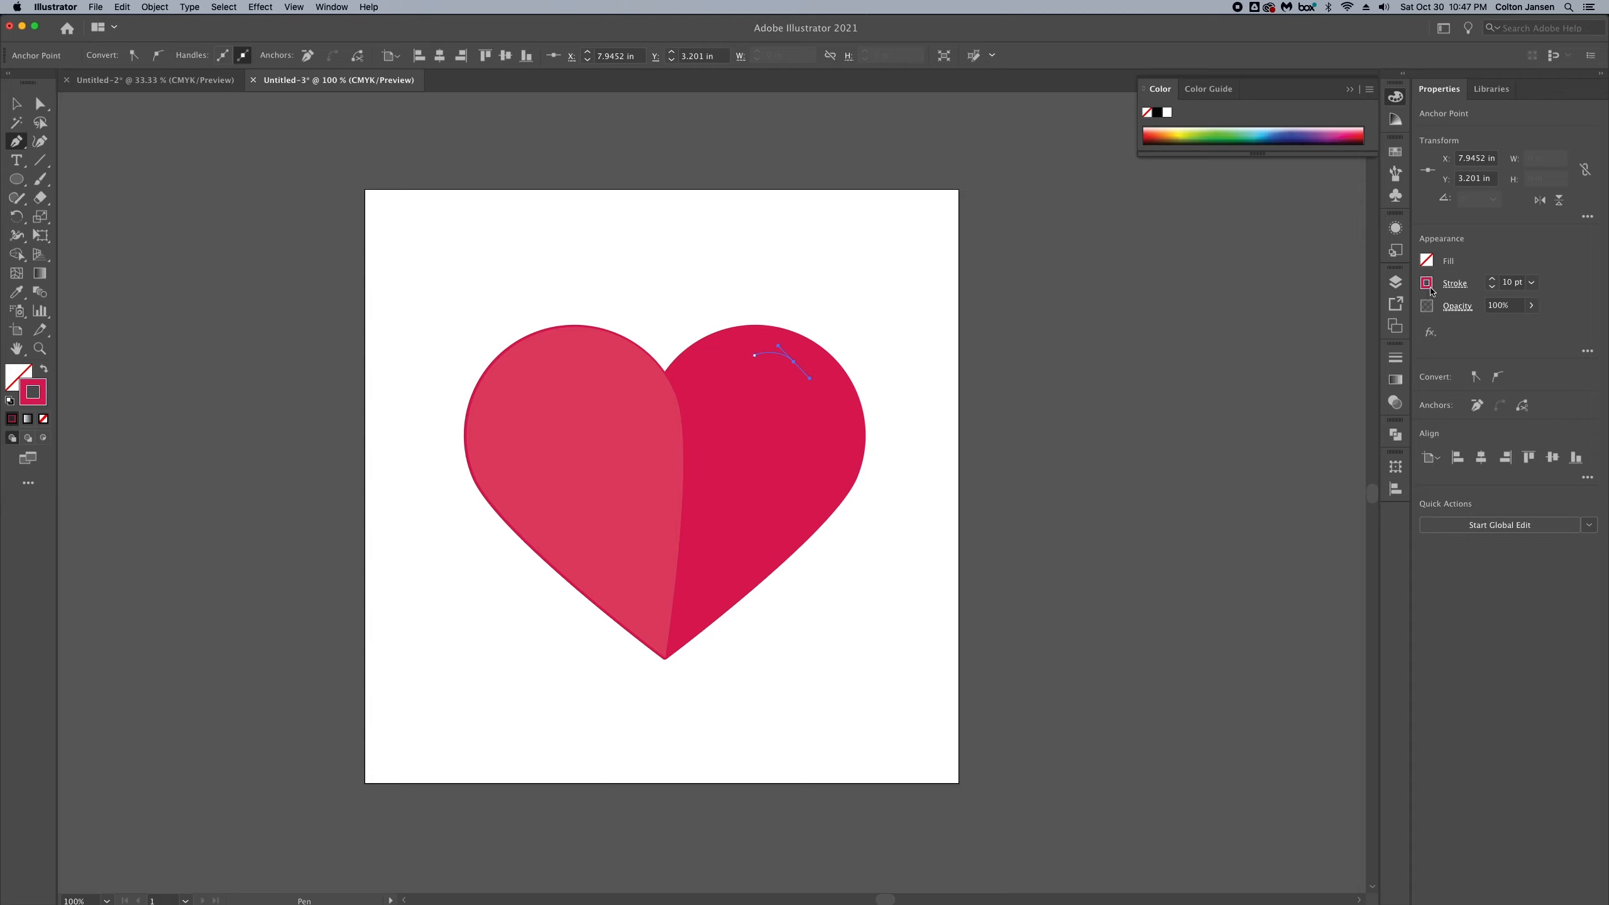
click(1426, 282)
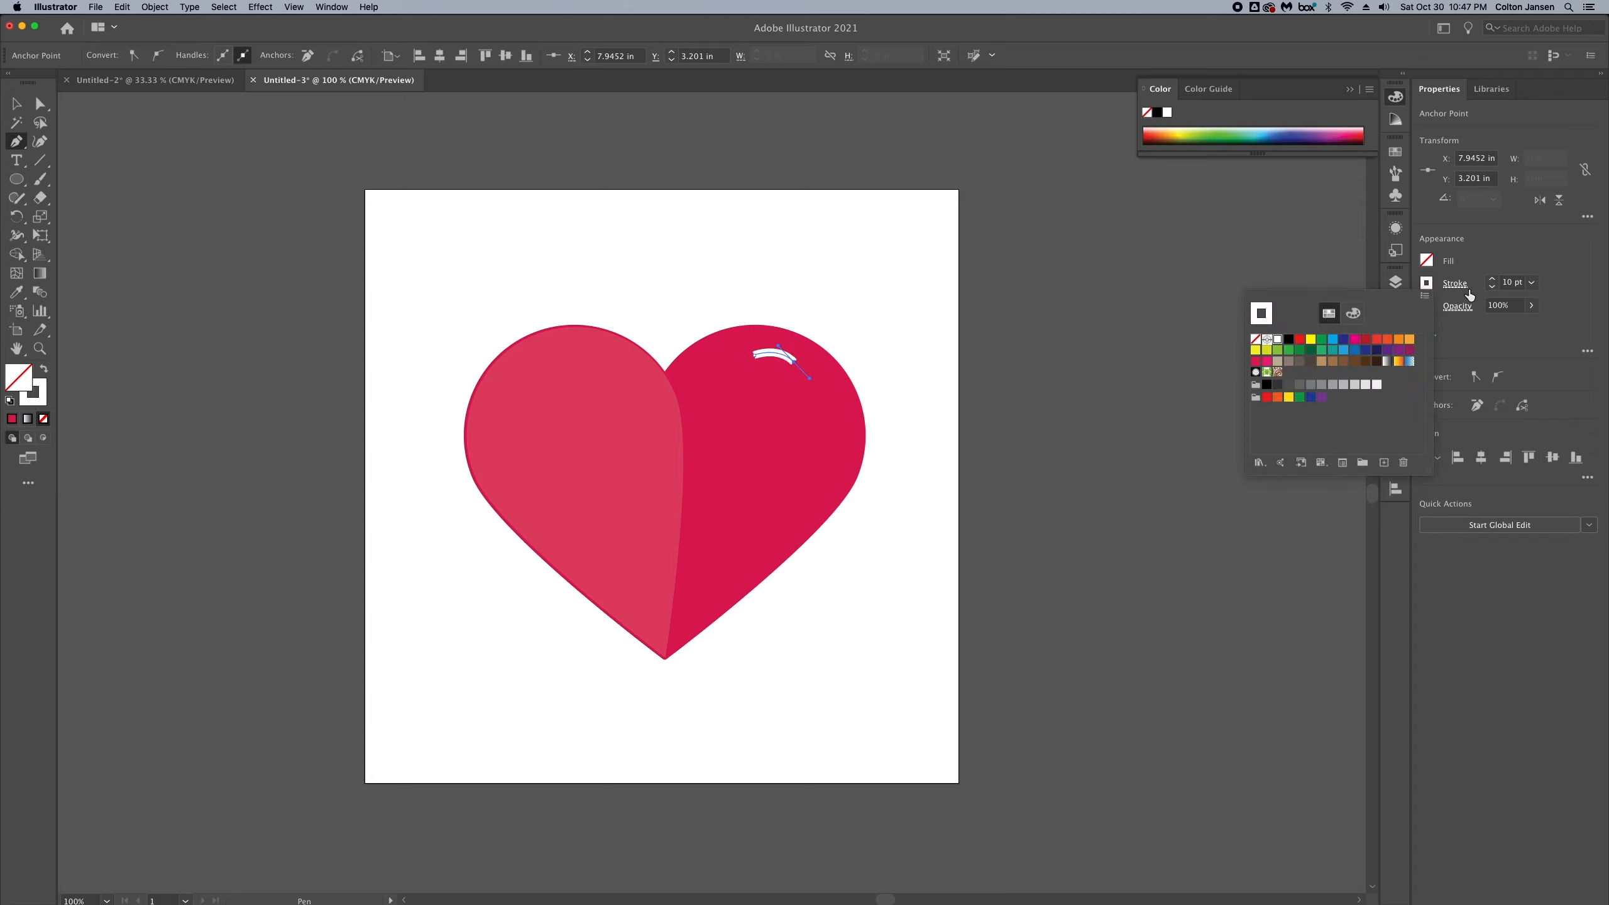
click(1454, 282)
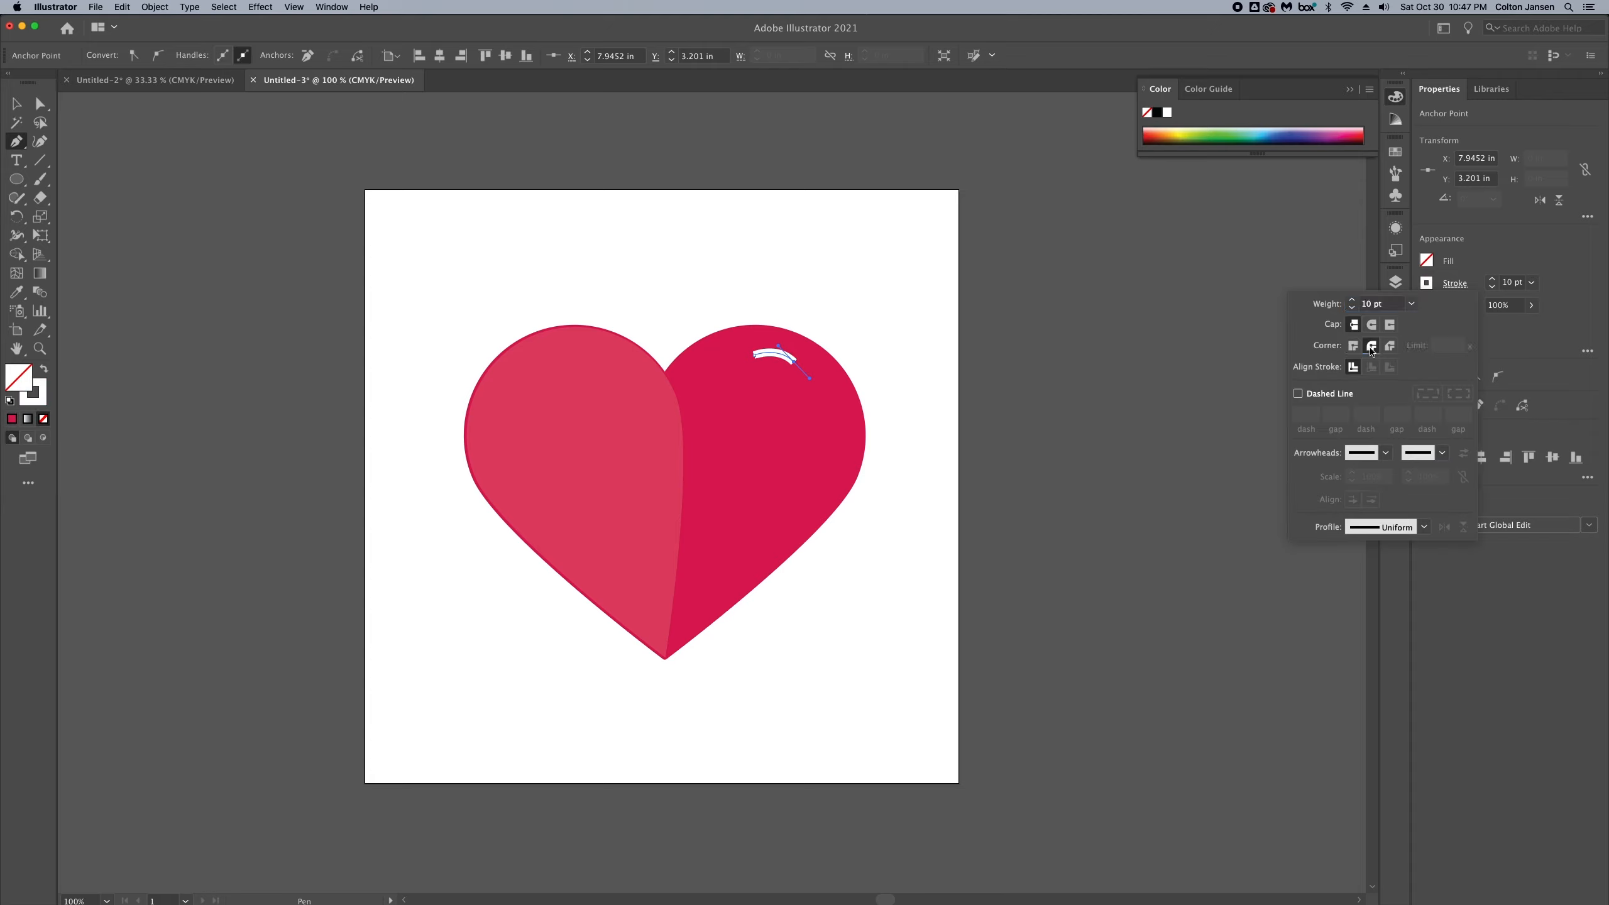
click(1372, 324)
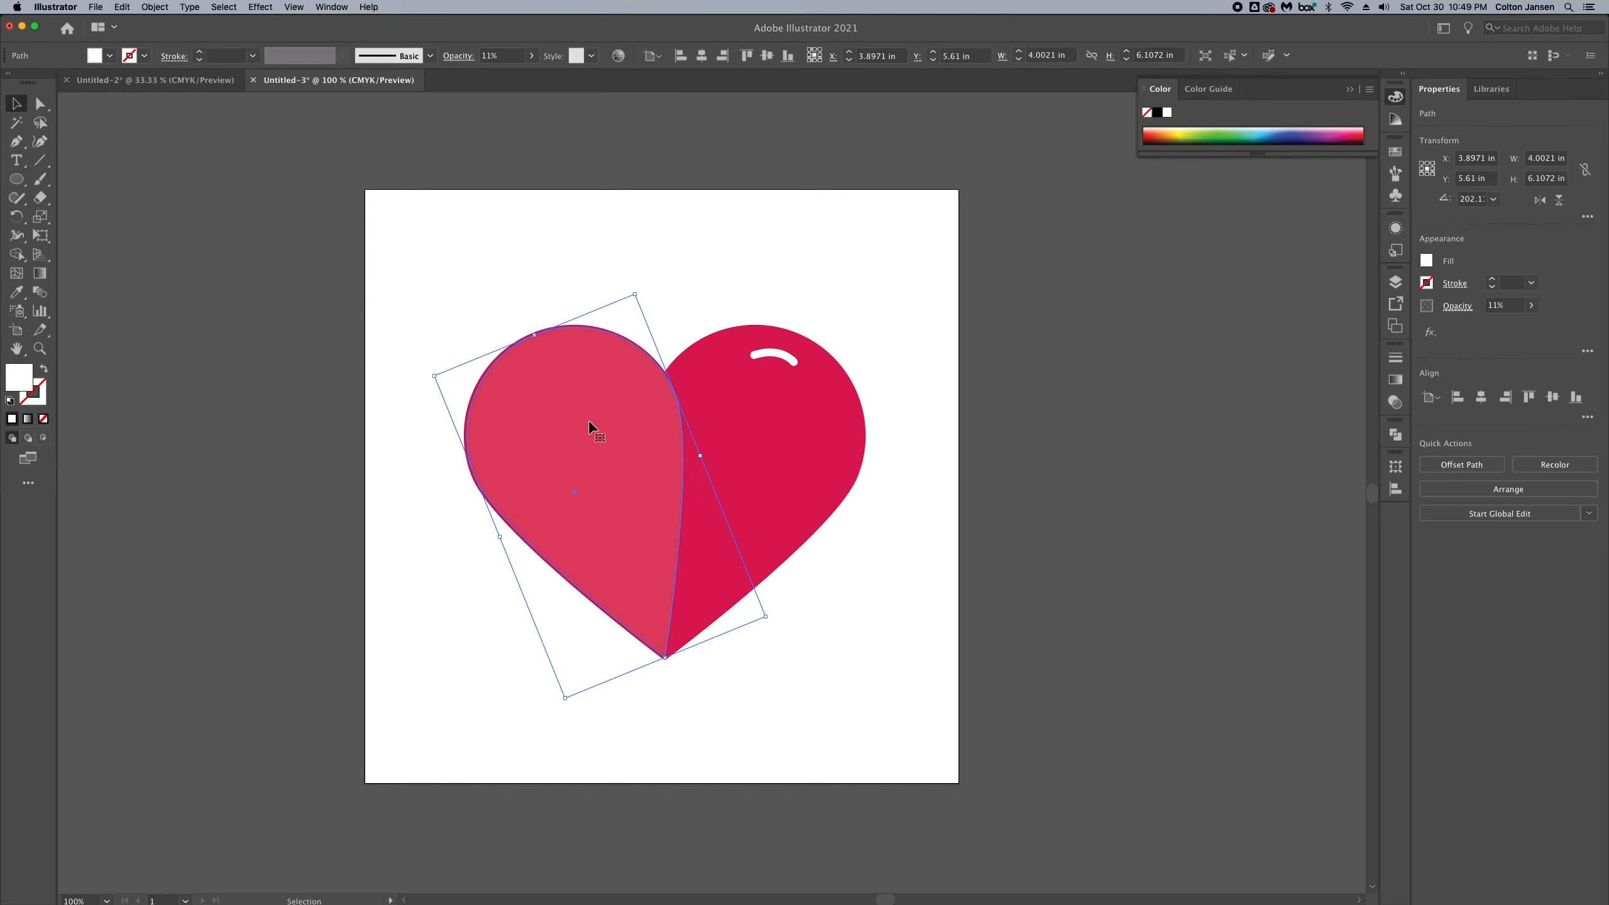
mouse_move(168, 196)
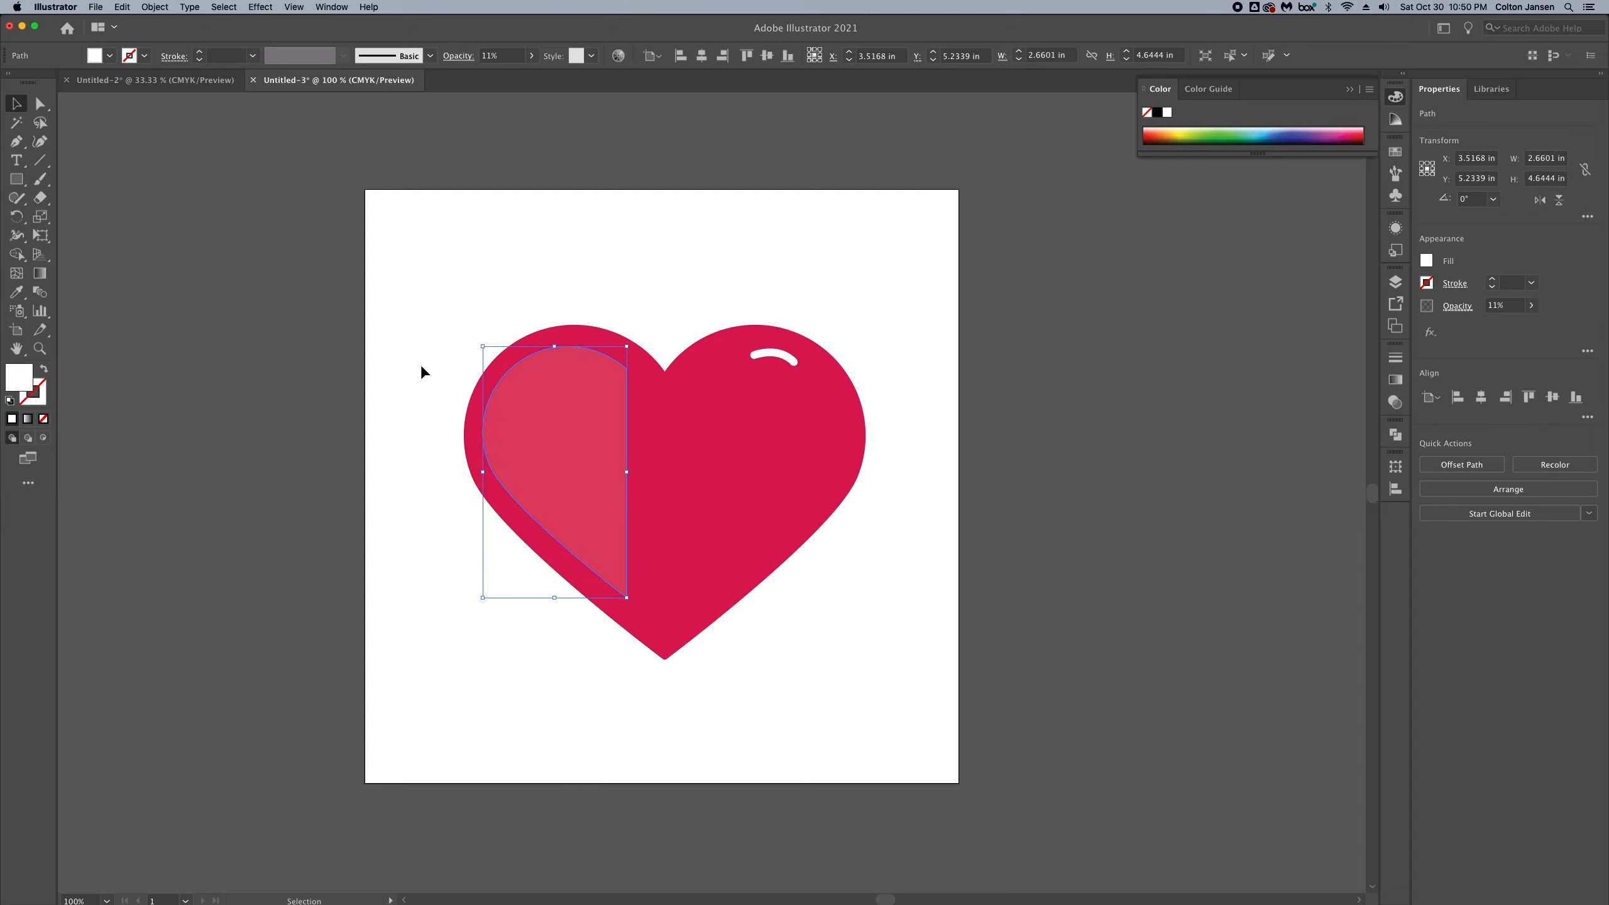
mouse_move(624, 459)
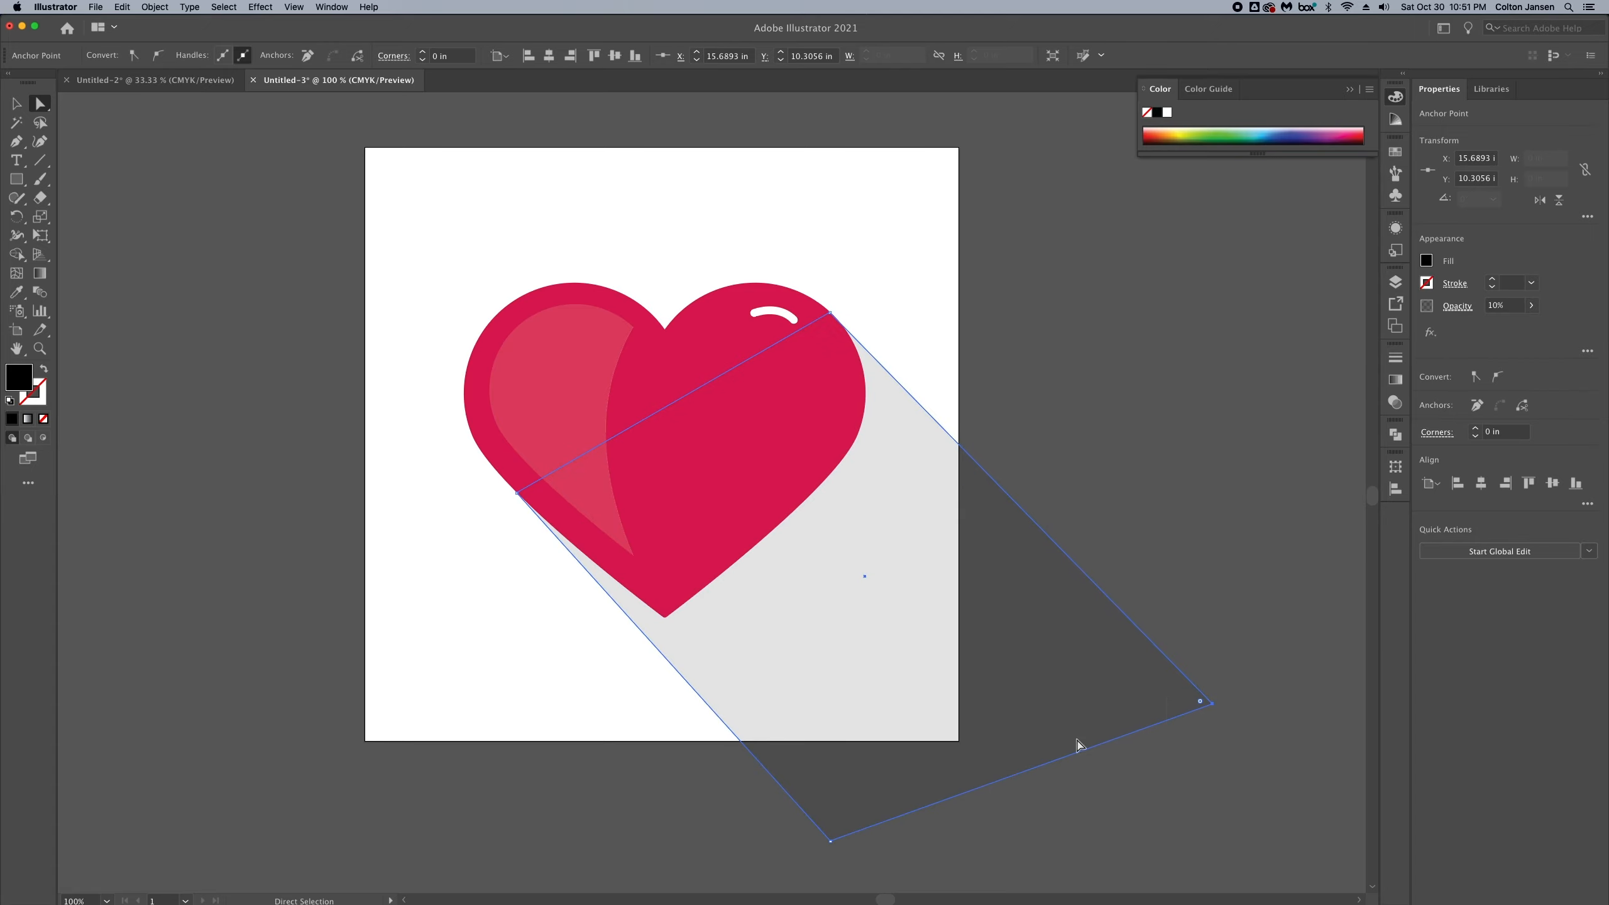
Step: Select the shadow with an artboard-sized square and cut away the parts outside the artboard
click(180, 230)
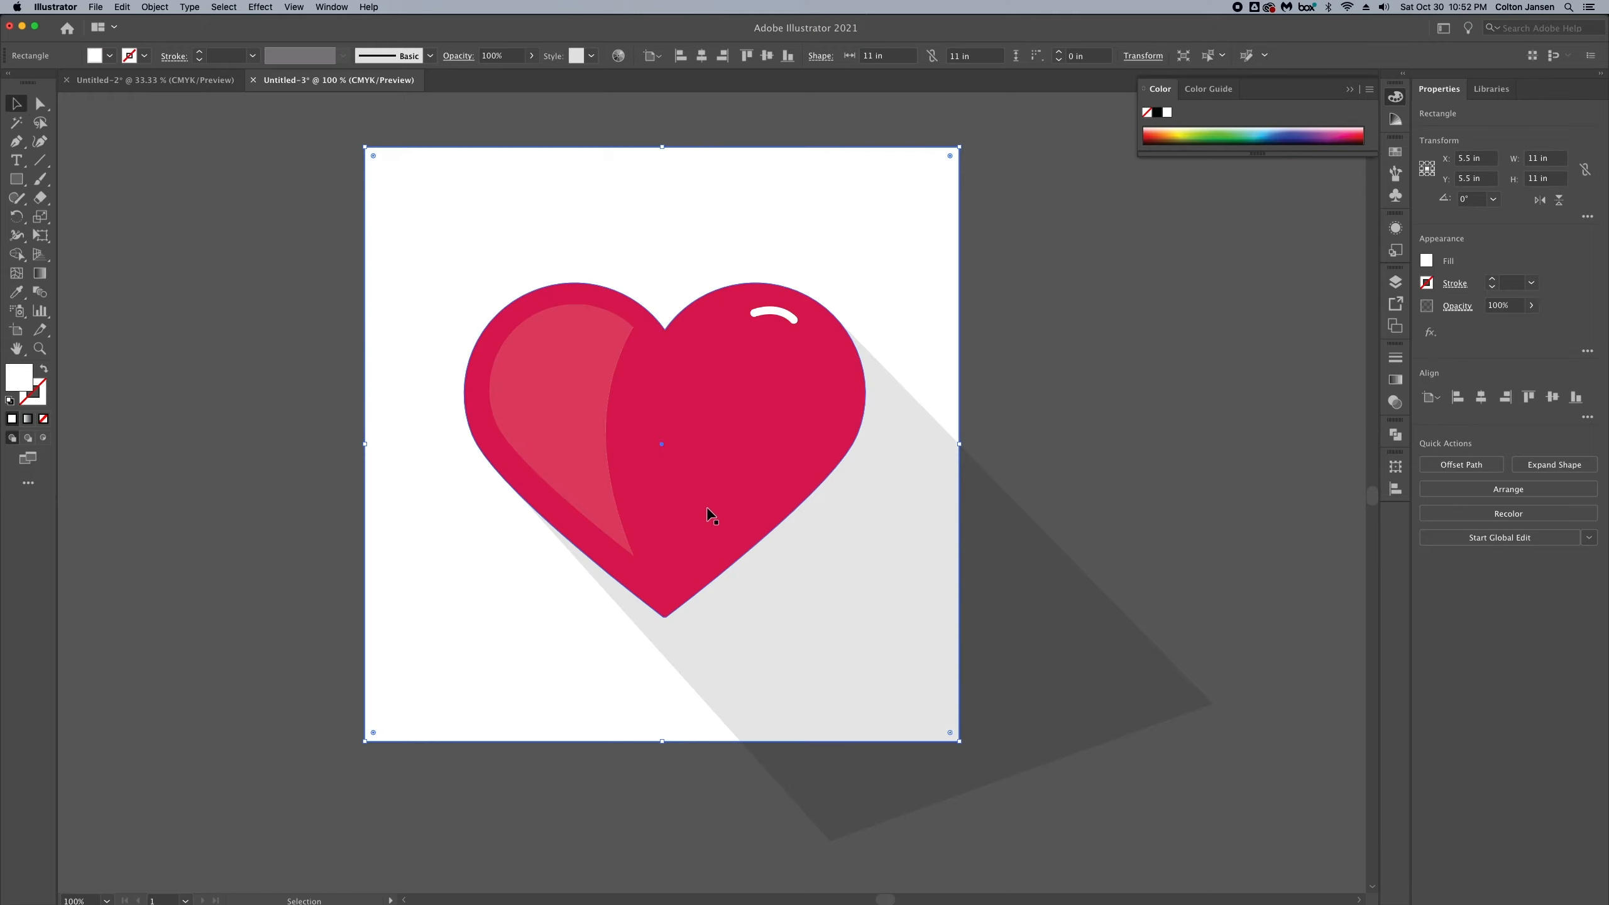
click(16, 254)
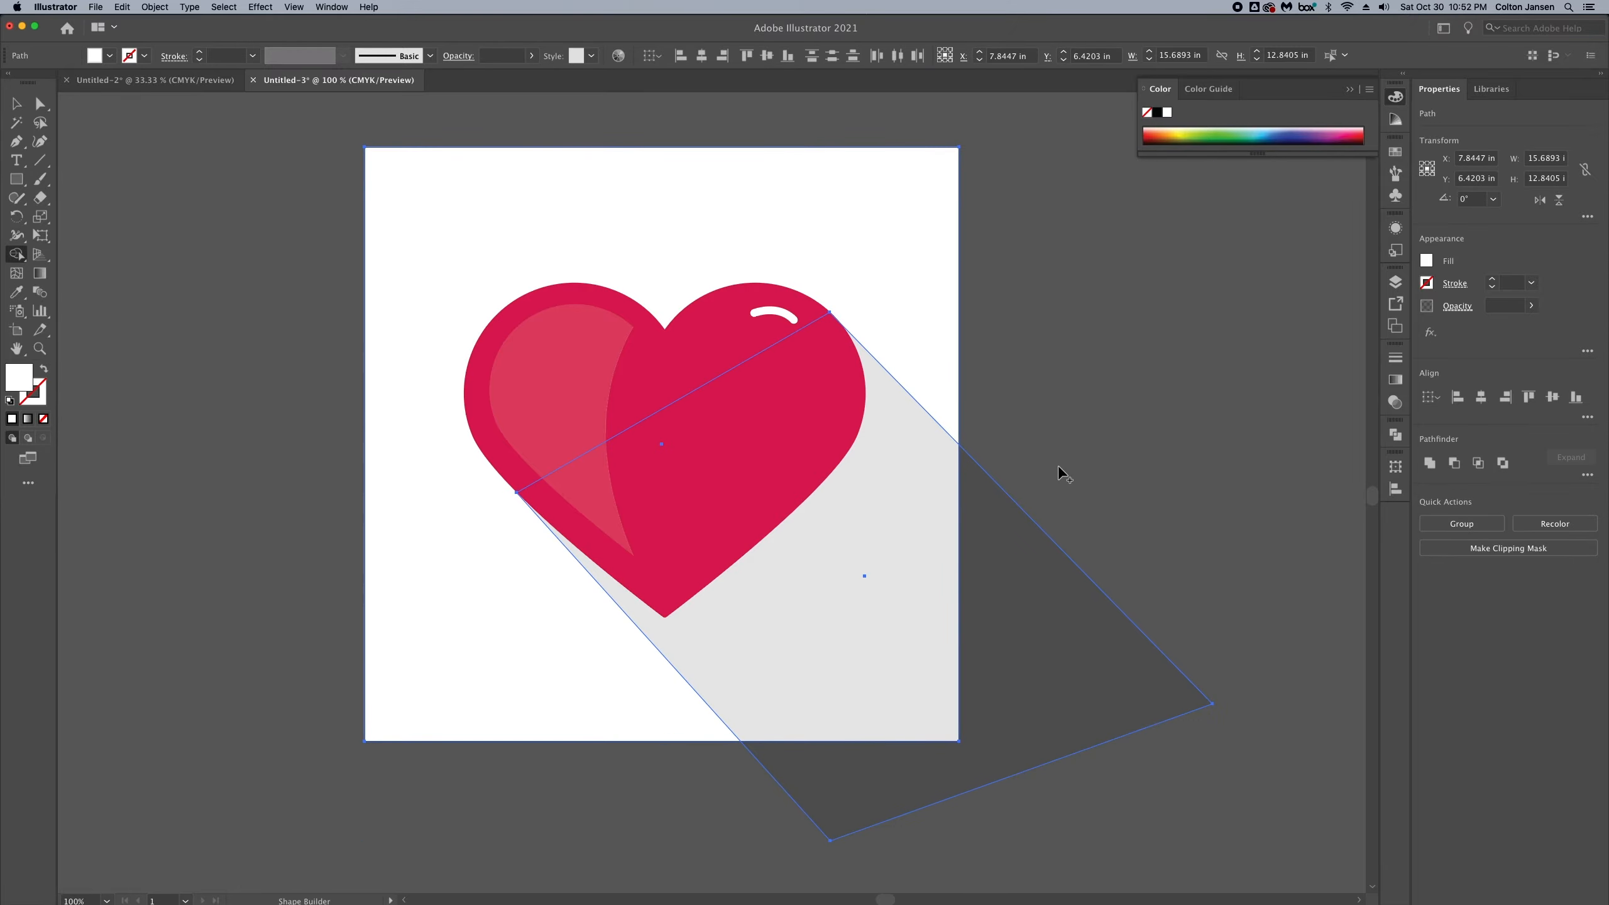
click(131, 195)
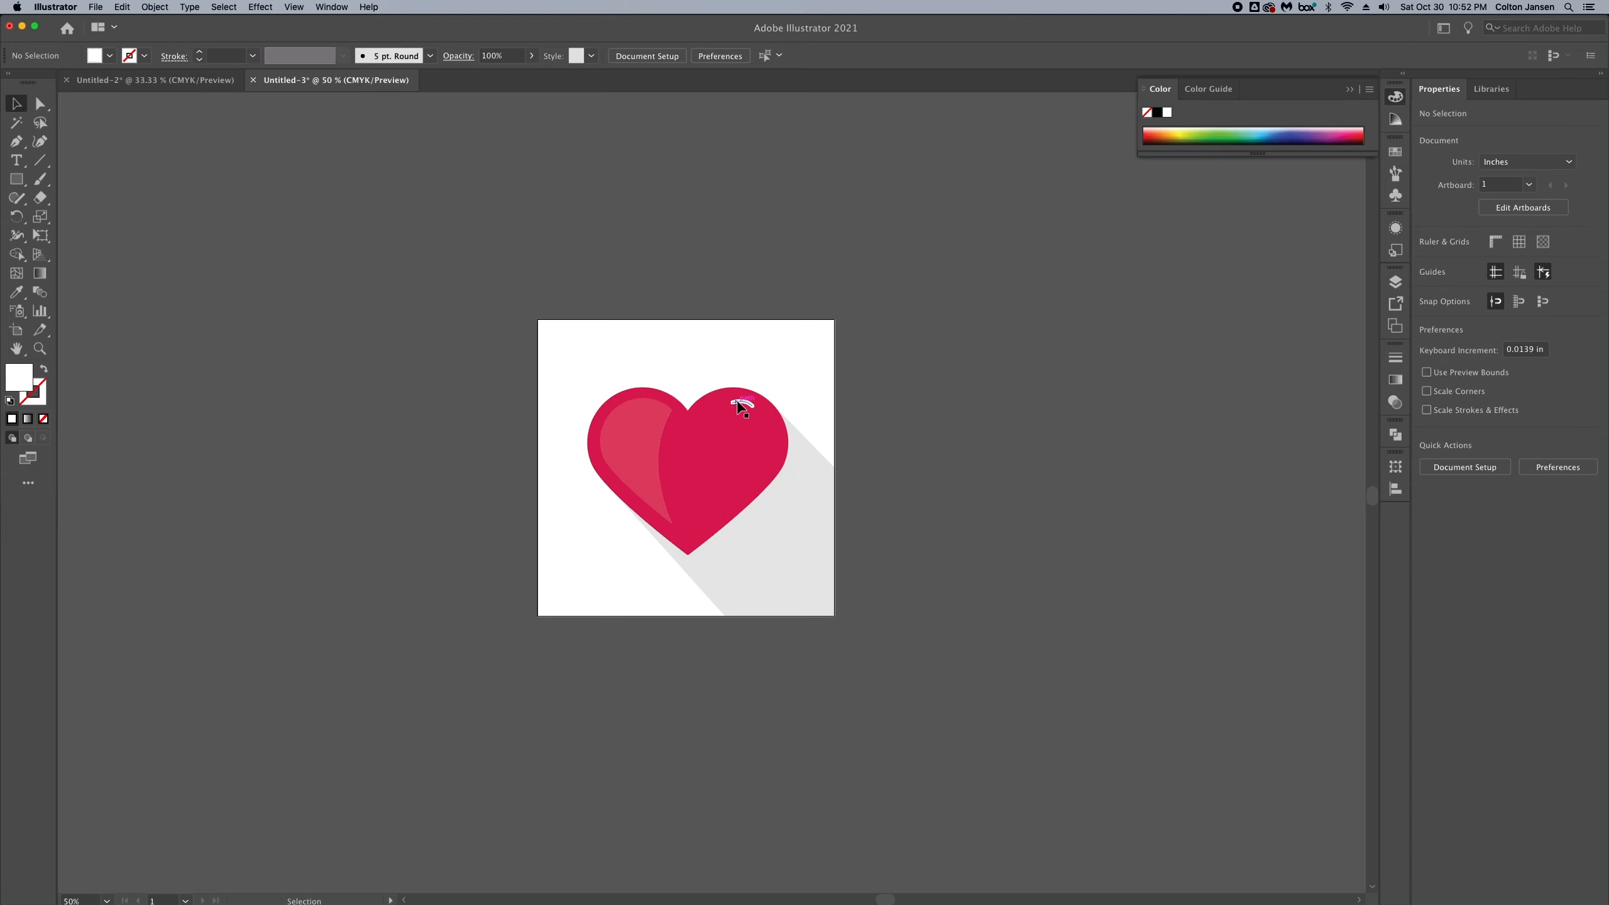
Step: Check the white gloss stroke and deselect to view the finished icon
click(741, 405)
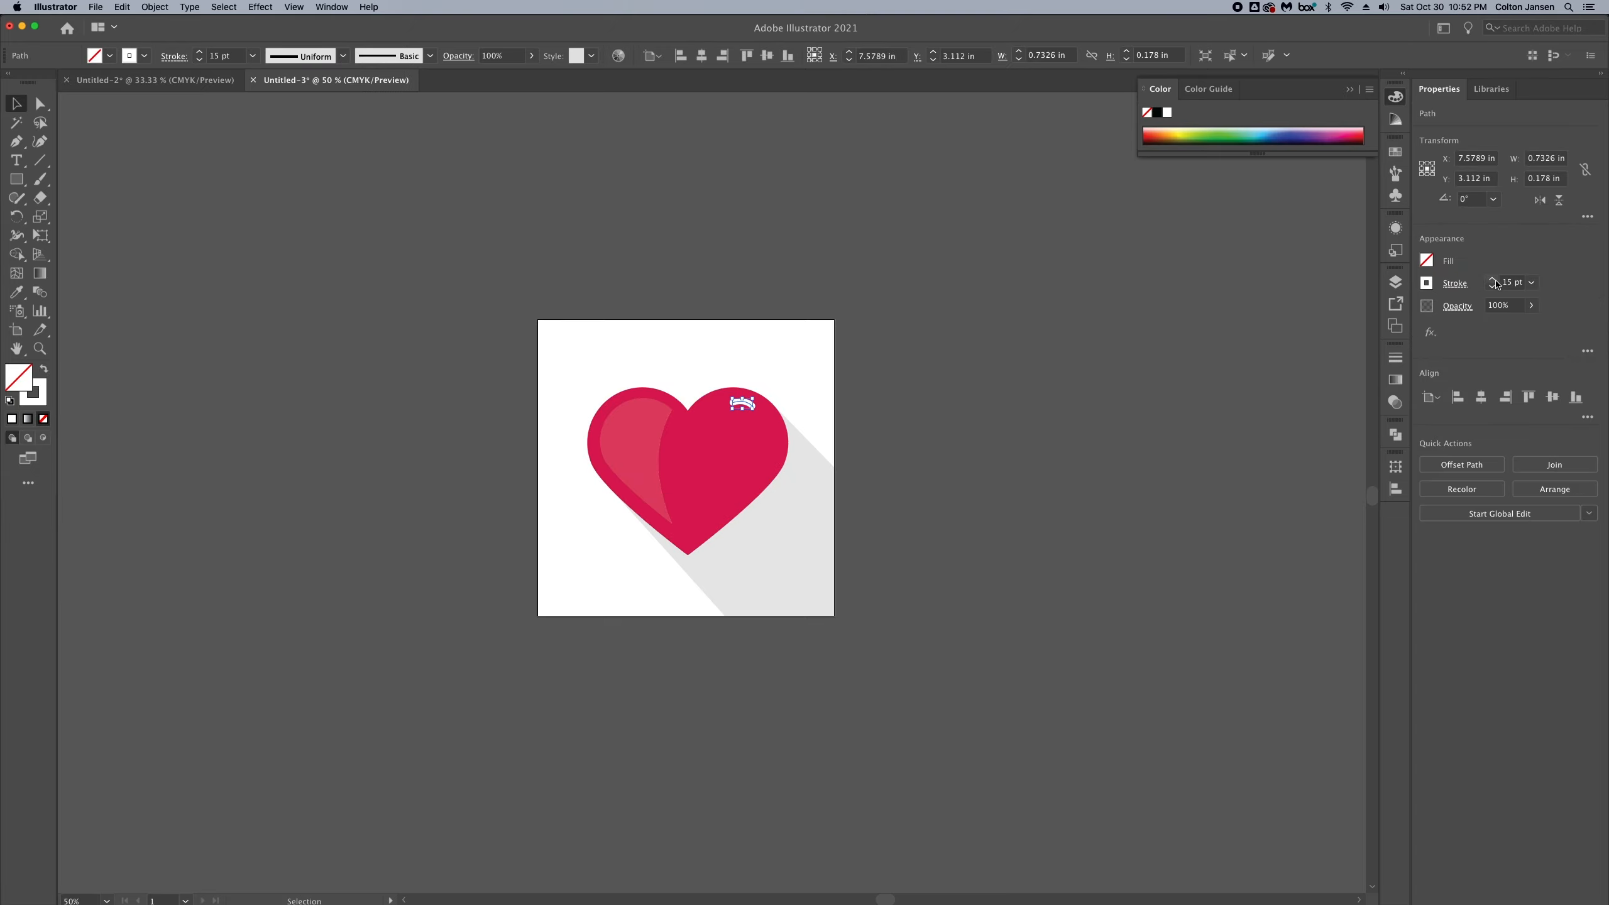
click(256, 236)
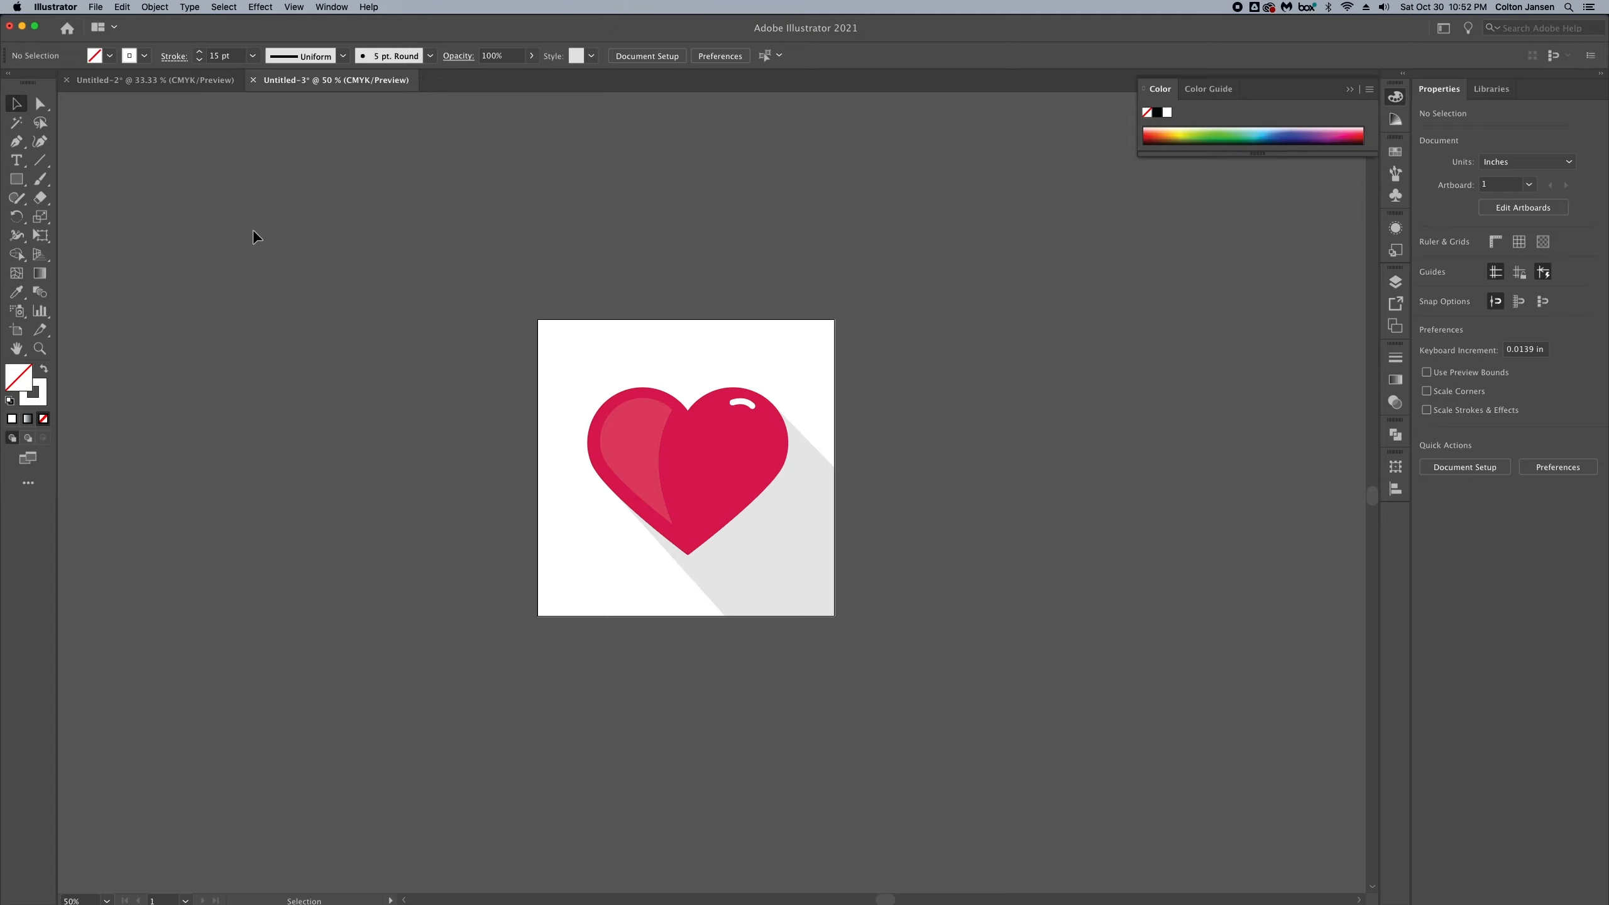